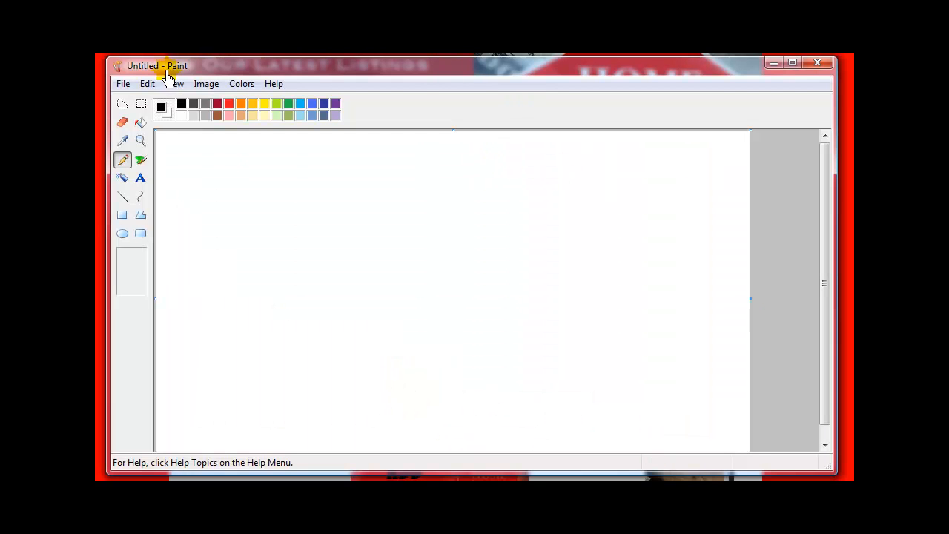
pyautogui.moveTo(324, 74)
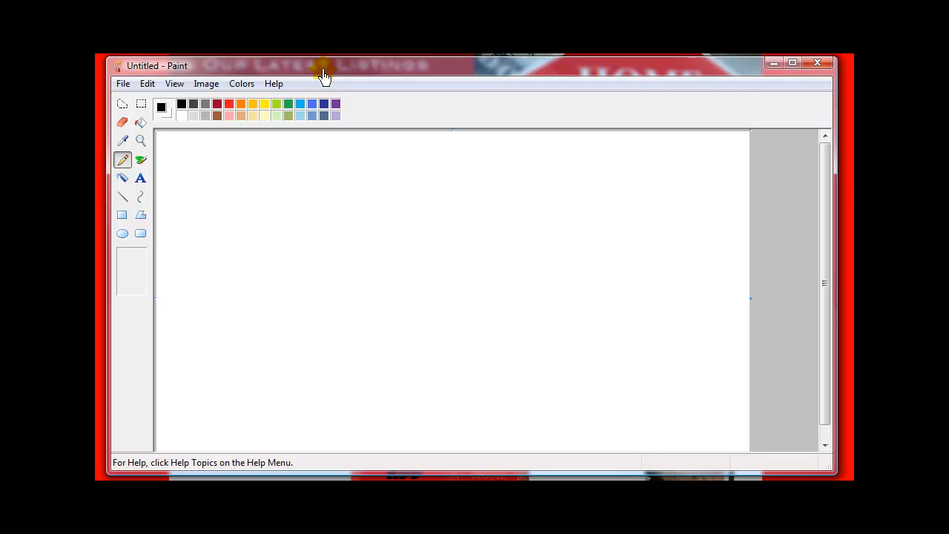
pyautogui.moveTo(314, 71)
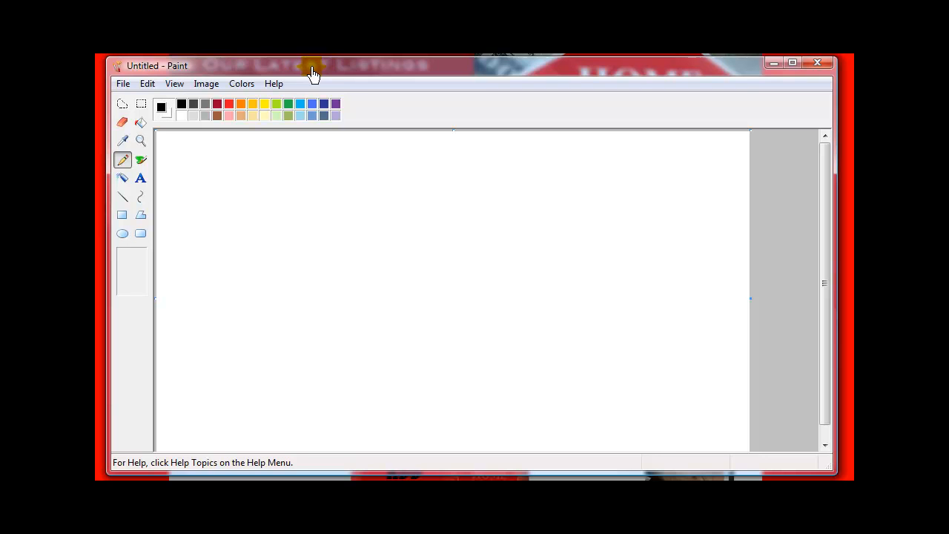
pyautogui.moveTo(593, 70)
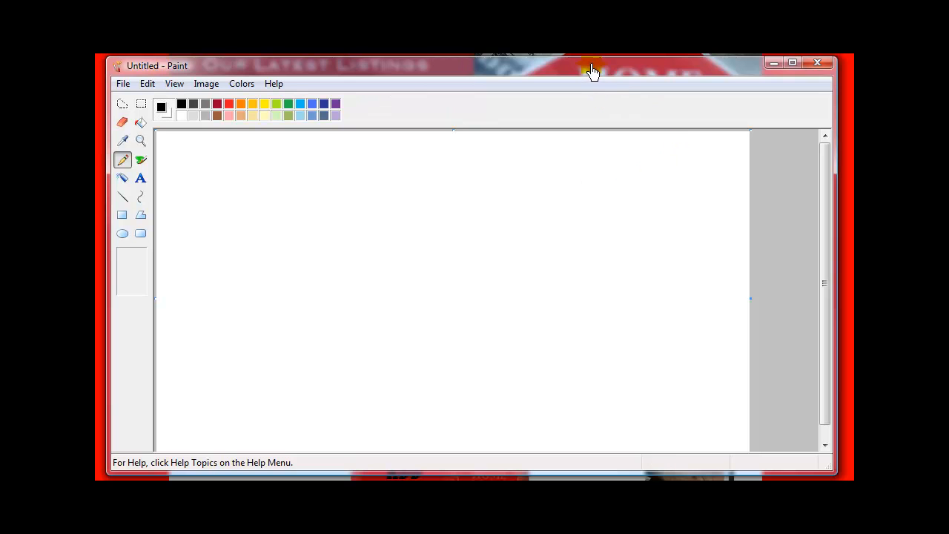
pyautogui.moveTo(337, 206)
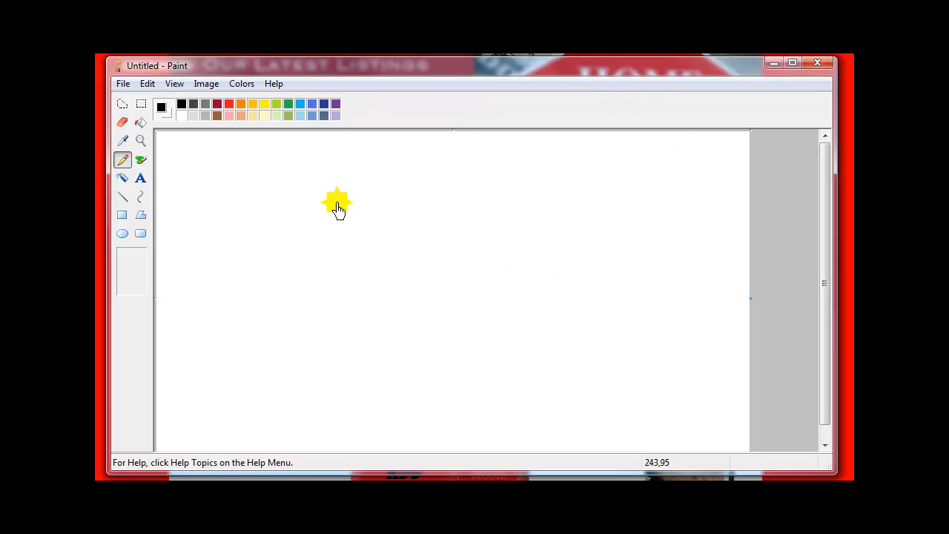
# Paste the clipboard screenshot of the Dallas Real Estate web page onto the canvas.
pyautogui.click(123, 83)
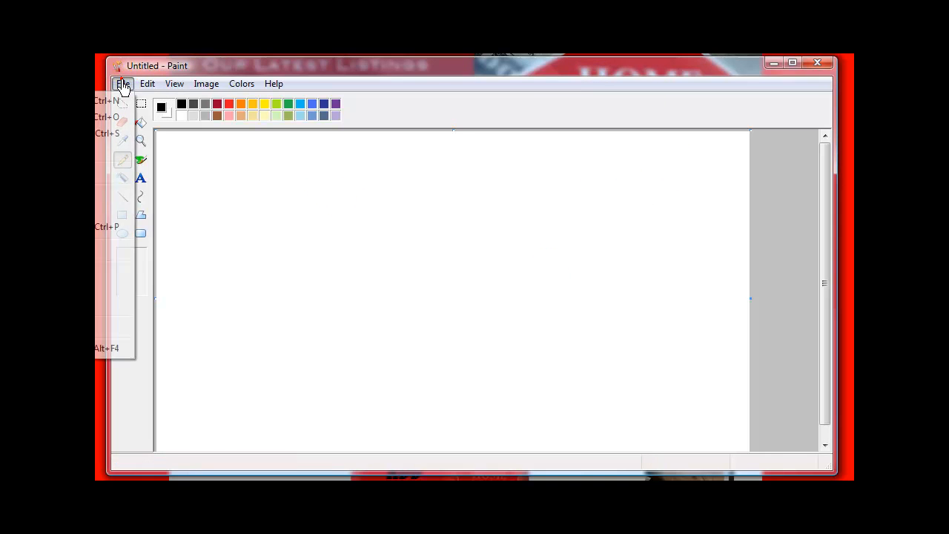
pyautogui.click(147, 83)
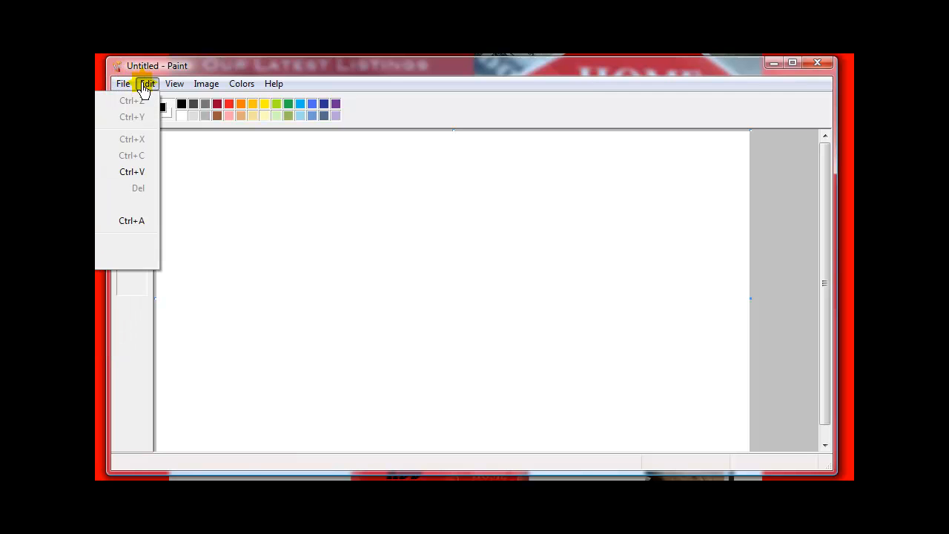
pyautogui.moveTo(223, 78)
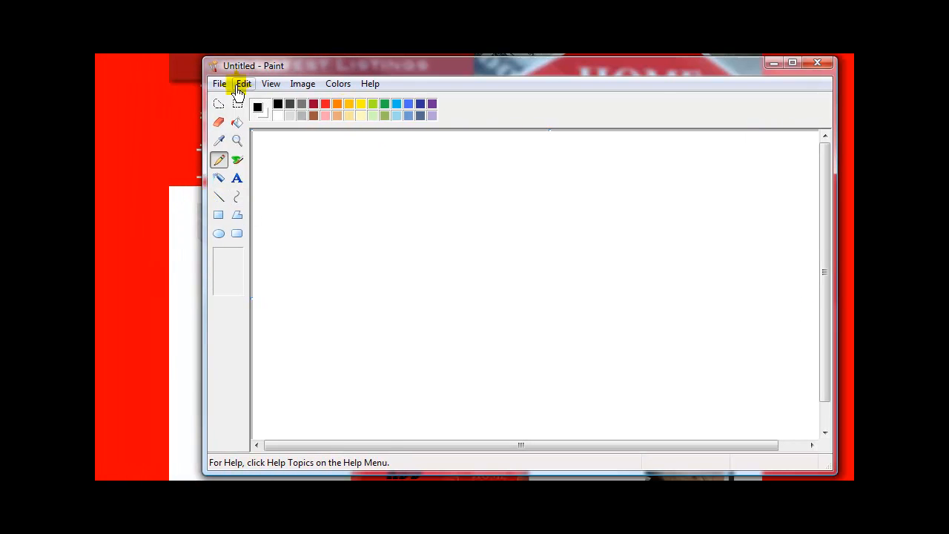
pyautogui.click(219, 83)
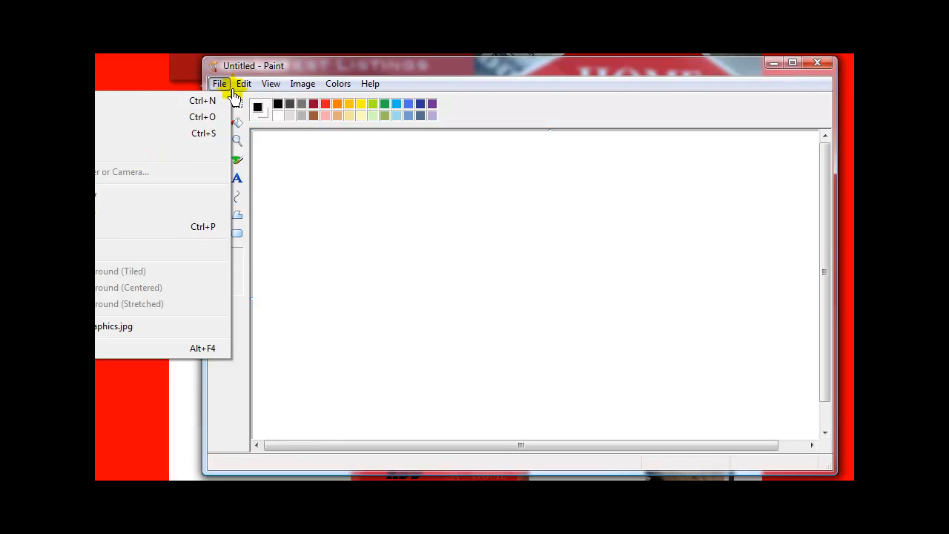
pyautogui.click(243, 83)
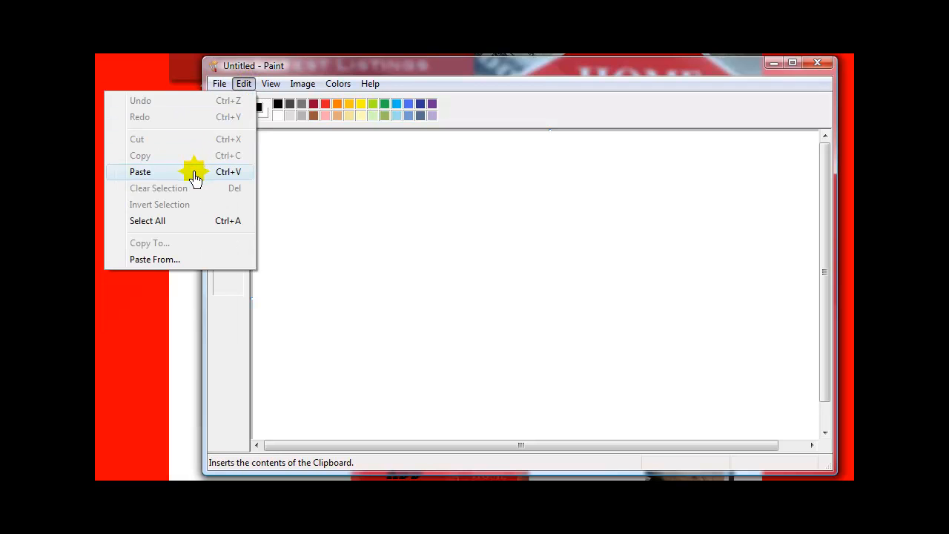
pyautogui.click(140, 171)
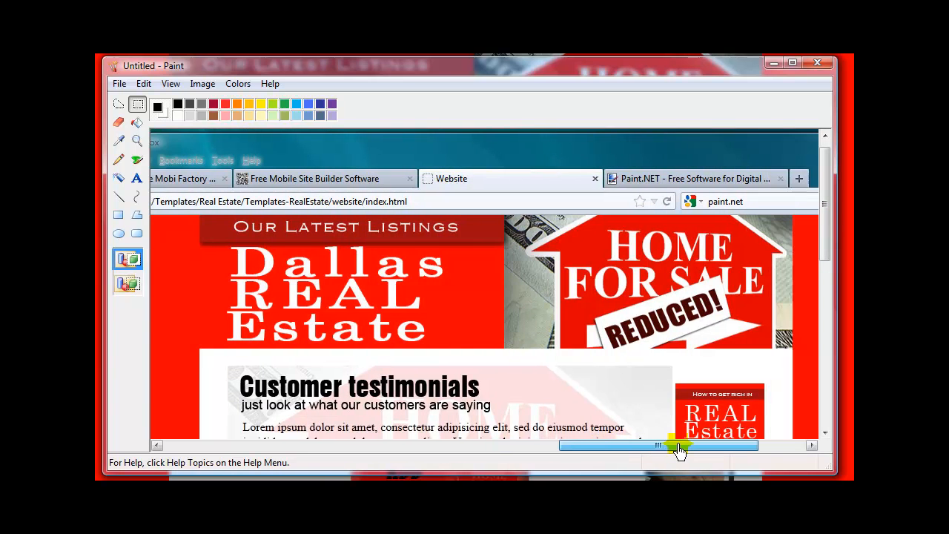
# Drag a rectangular selection around the Dallas REAL Estate header with the Home For Sale sign.
pyautogui.moveTo(678, 444); pyautogui.dragTo(663, 445)
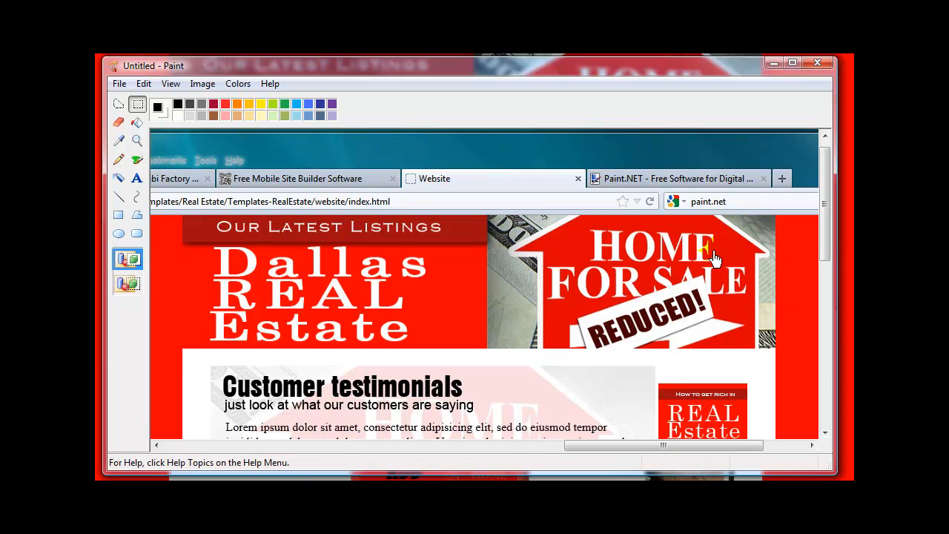
pyautogui.moveTo(139, 106)
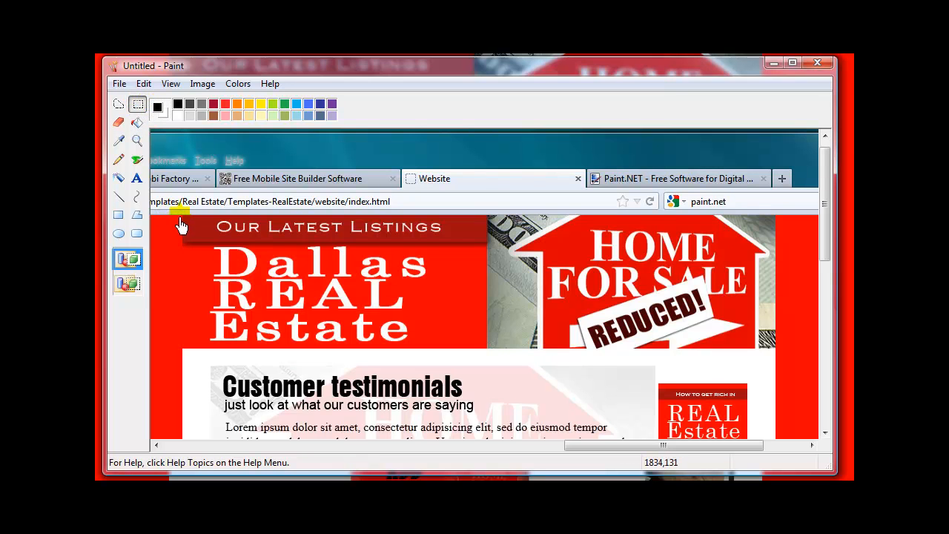
pyautogui.moveTo(177, 223)
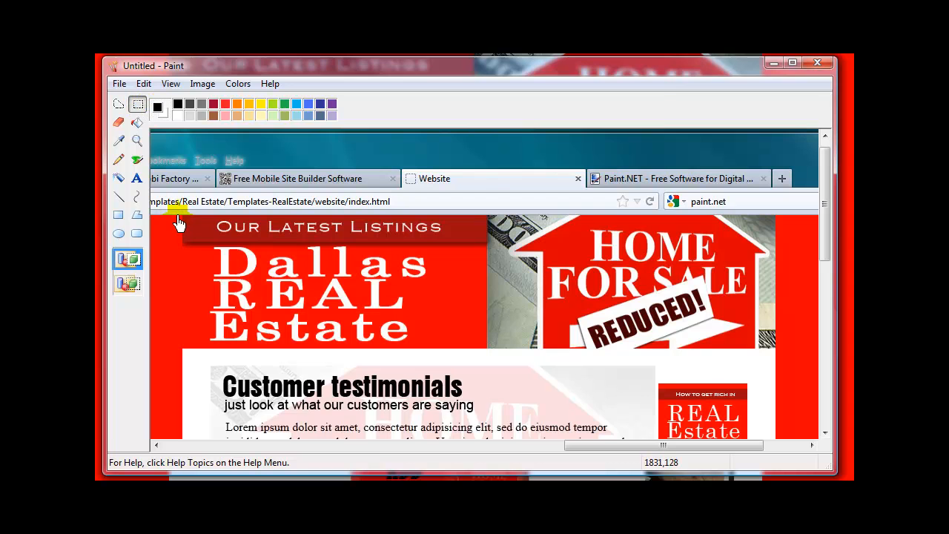
pyautogui.moveTo(700, 289)
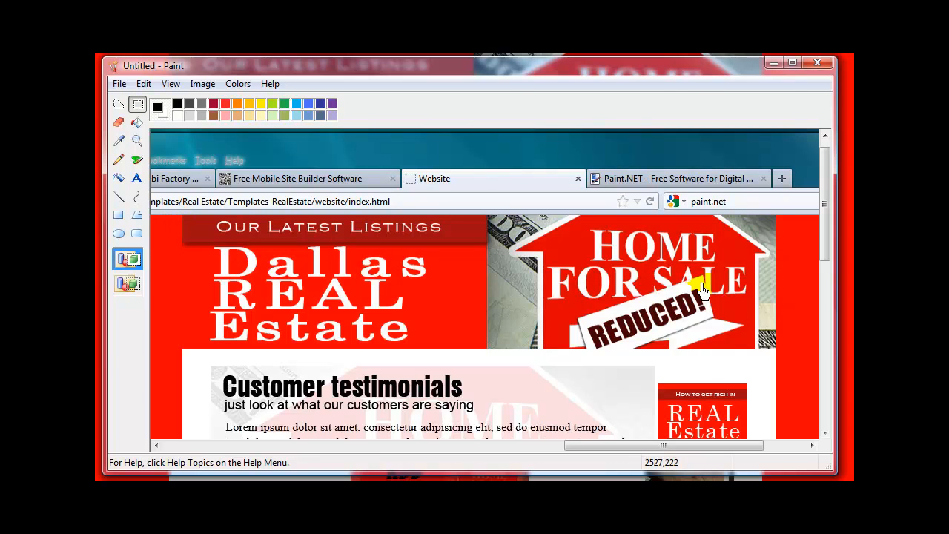
pyautogui.moveTo(782, 224)
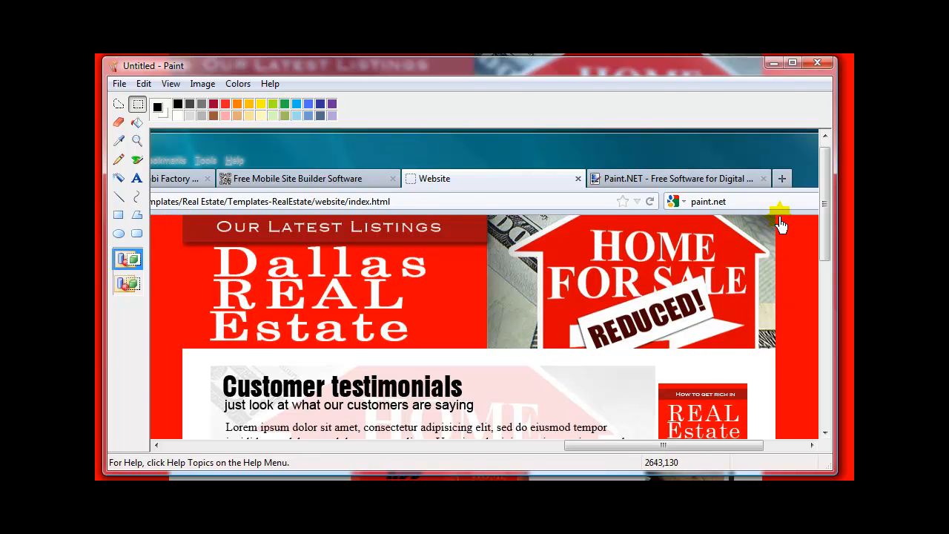
pyautogui.moveTo(778, 223)
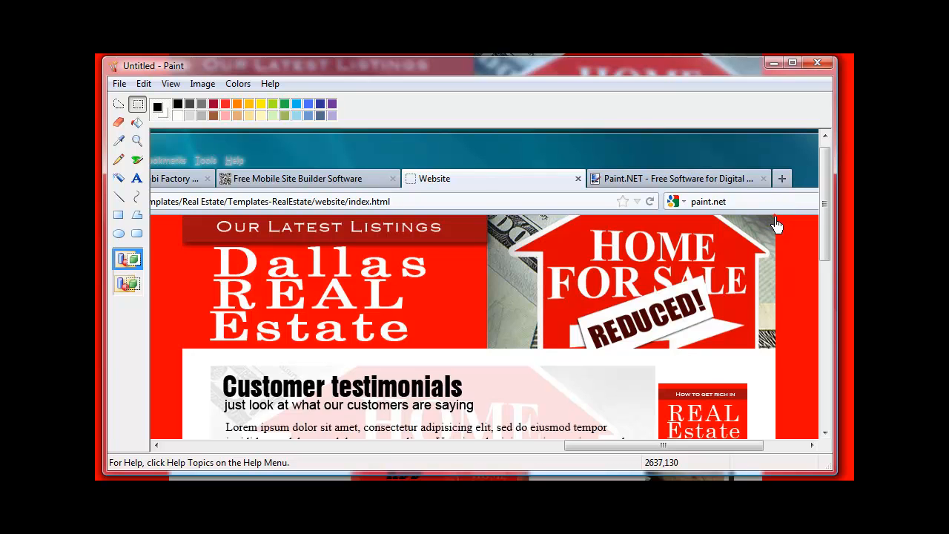
pyautogui.moveTo(771, 226); pyautogui.dragTo(771, 330)
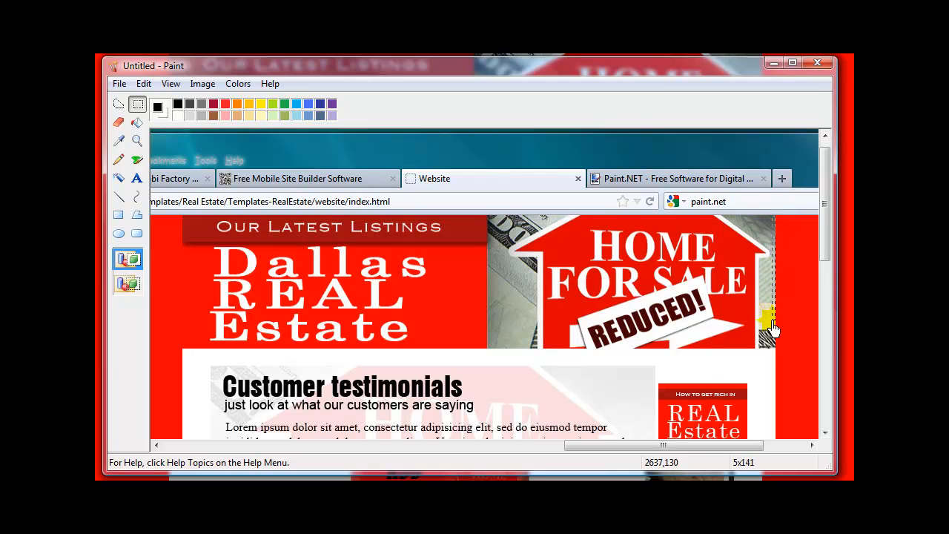
pyautogui.moveTo(775, 326); pyautogui.dragTo(191, 352)
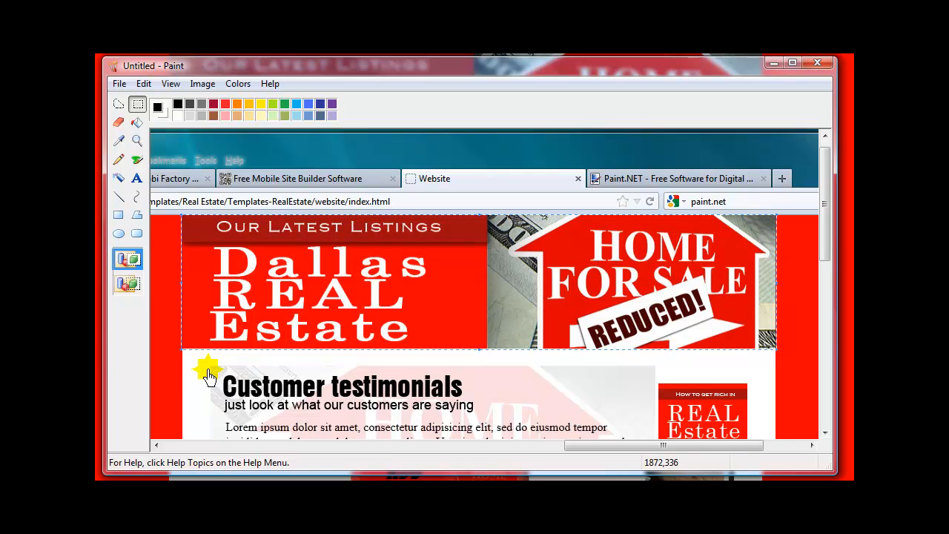
pyautogui.moveTo(209, 118)
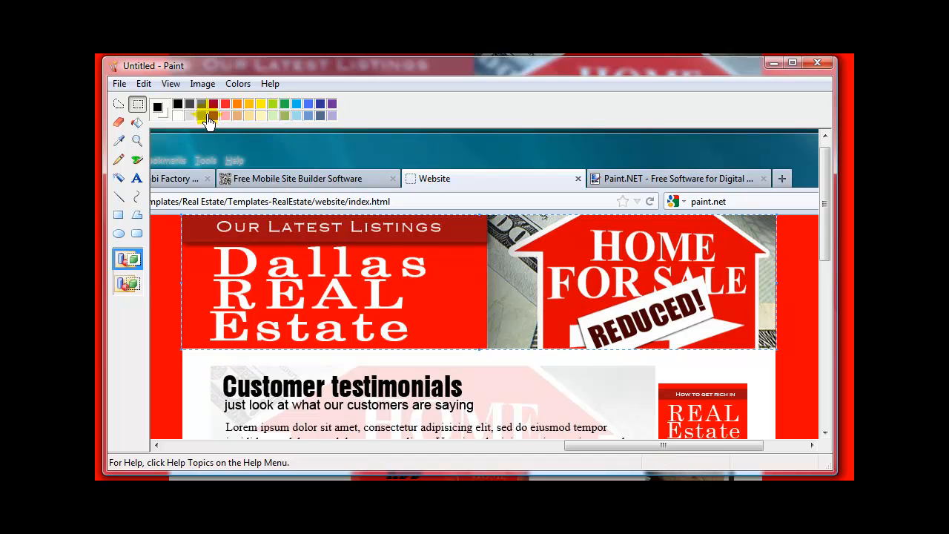
pyautogui.click(170, 83)
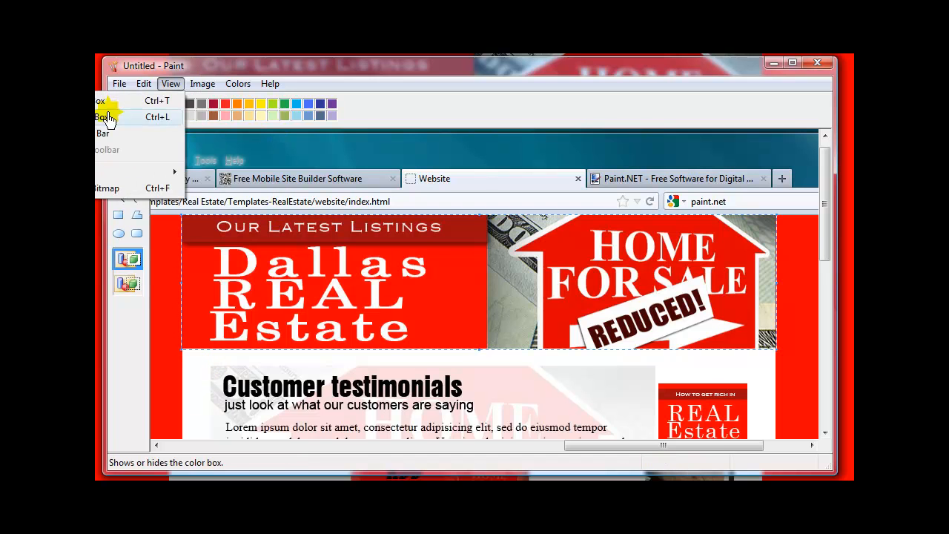
pyautogui.click(201, 83)
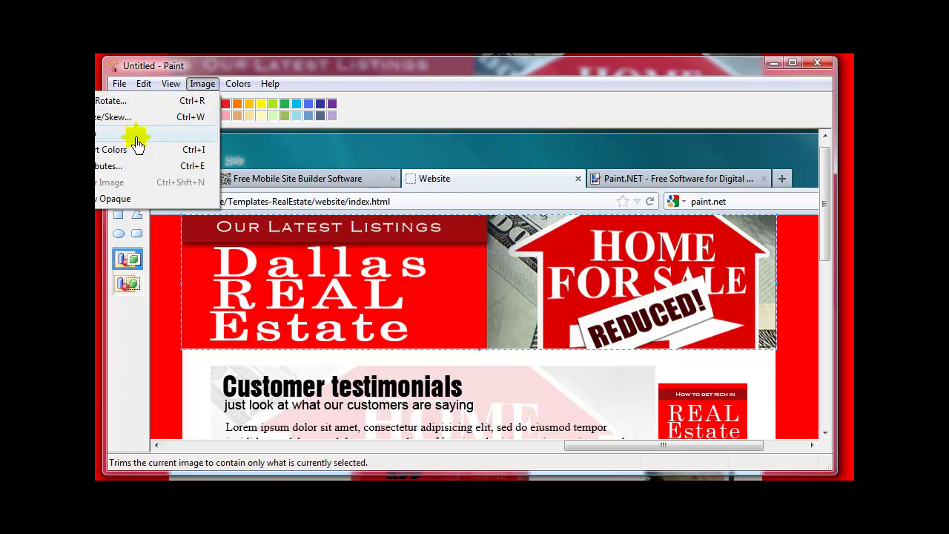
pyautogui.moveTo(102, 137)
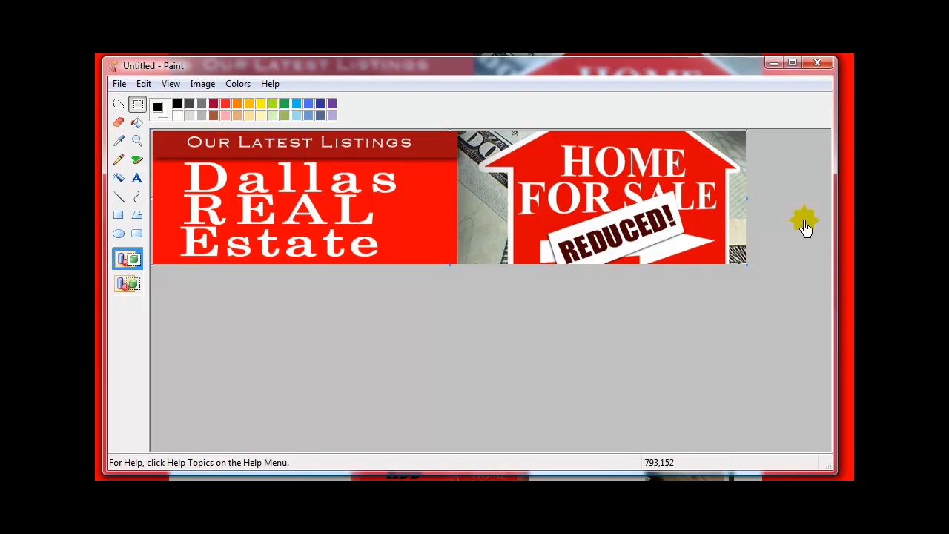
pyautogui.moveTo(768, 274)
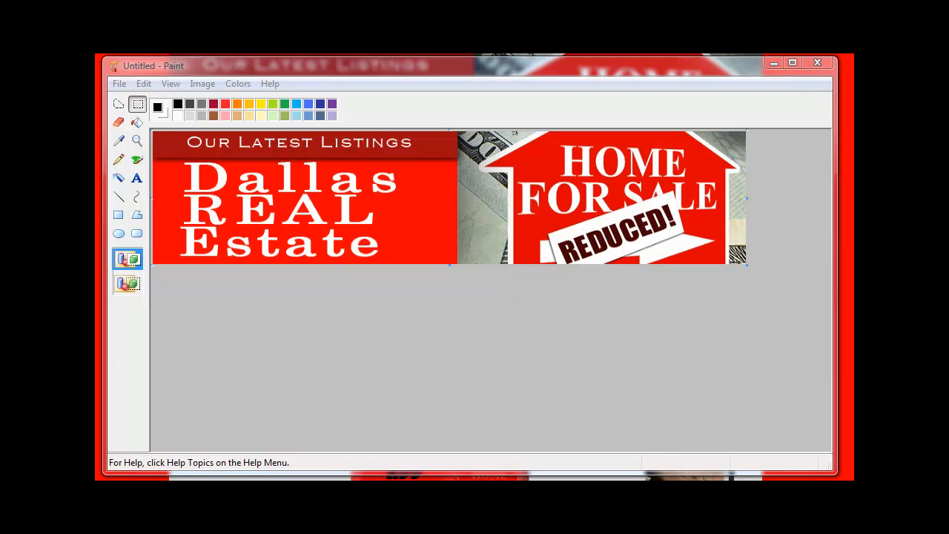
pyautogui.moveTo(355, 169)
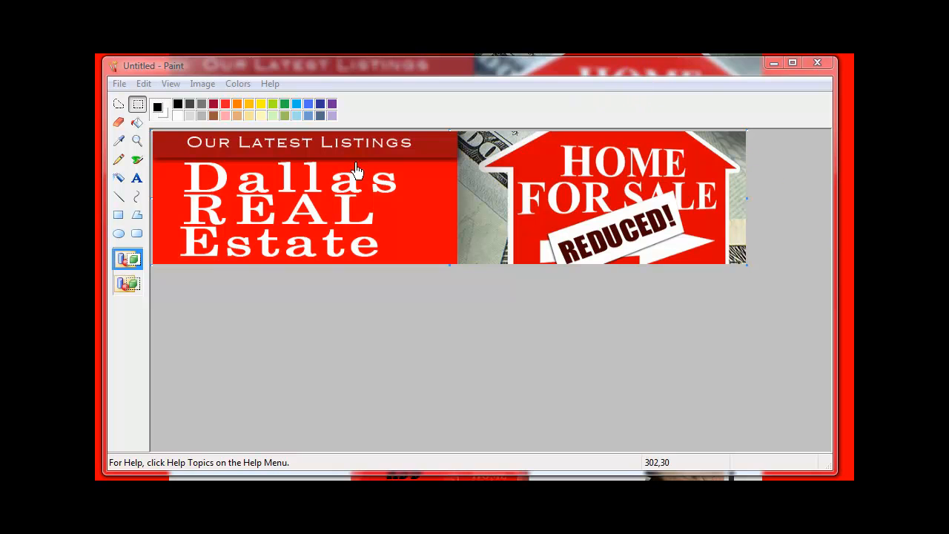
pyautogui.moveTo(501, 92)
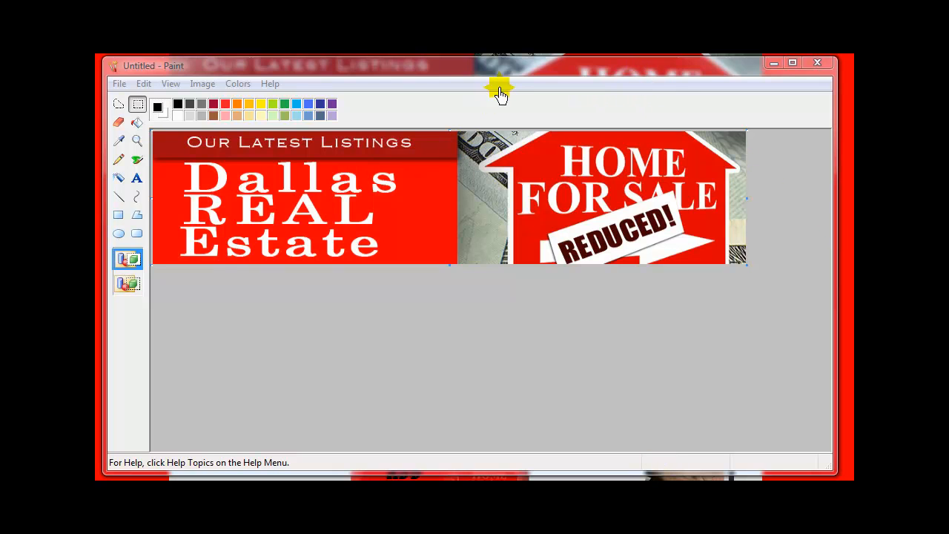
pyautogui.moveTo(500, 78)
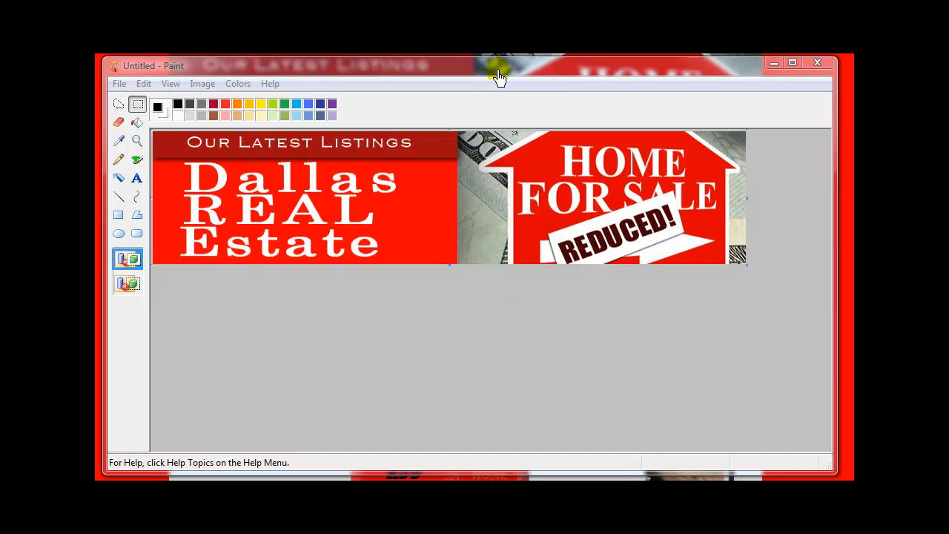
pyautogui.moveTo(741, 393)
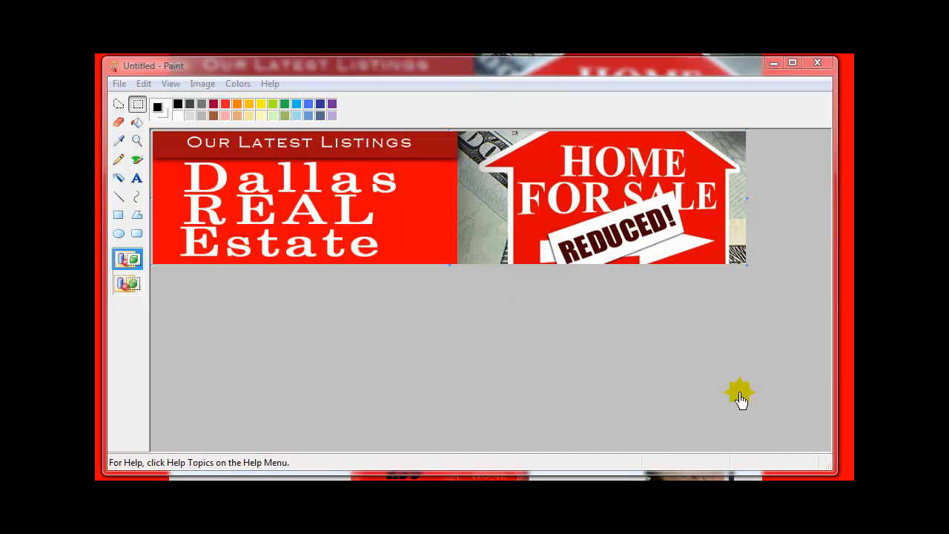
pyautogui.moveTo(788, 432)
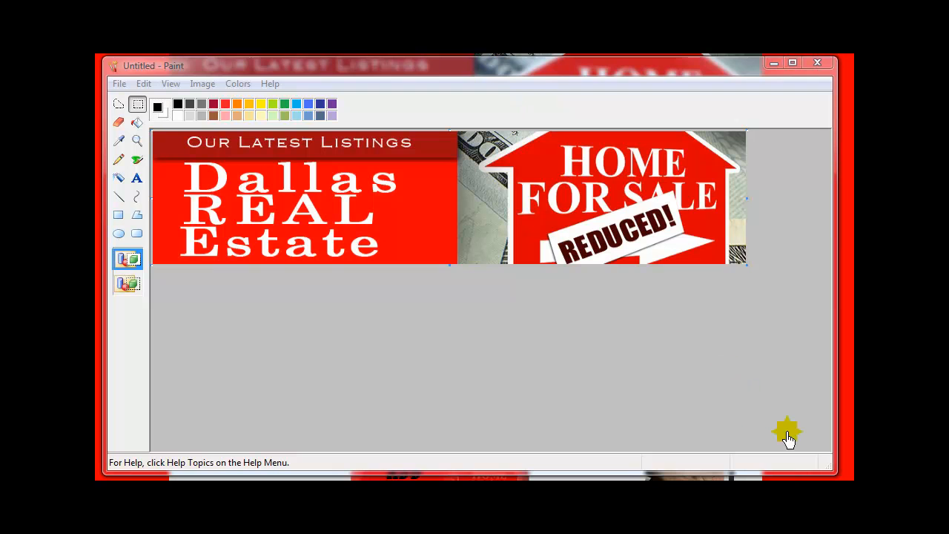
pyautogui.moveTo(640, 78)
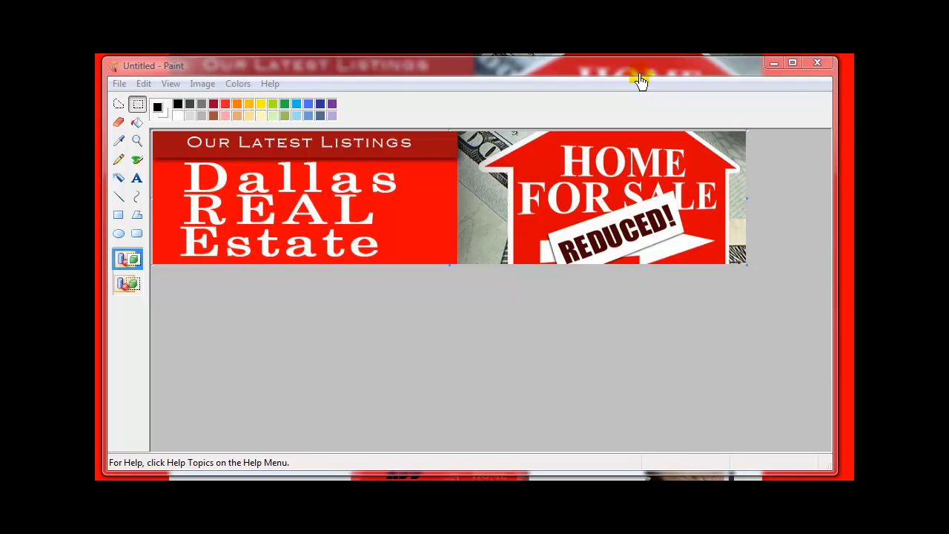
pyautogui.moveTo(438, 73)
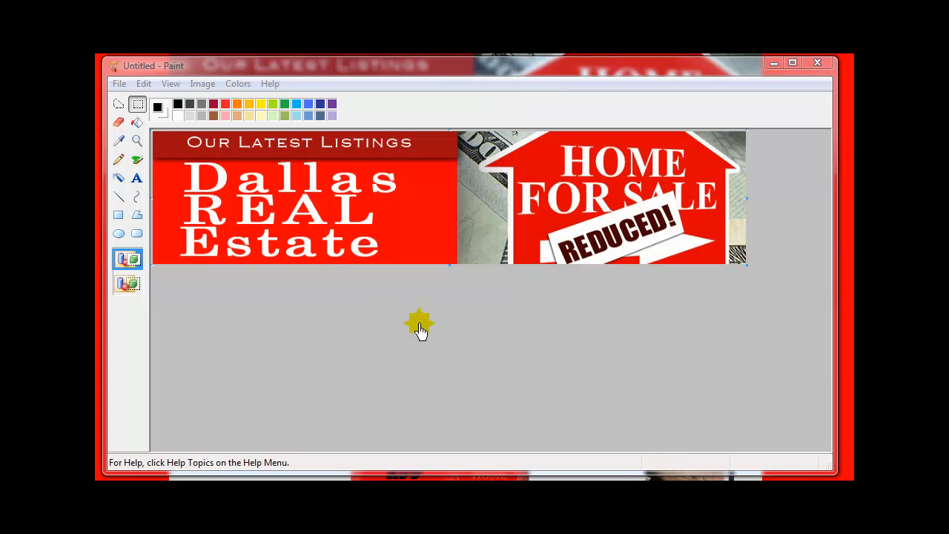
pyautogui.moveTo(423, 324)
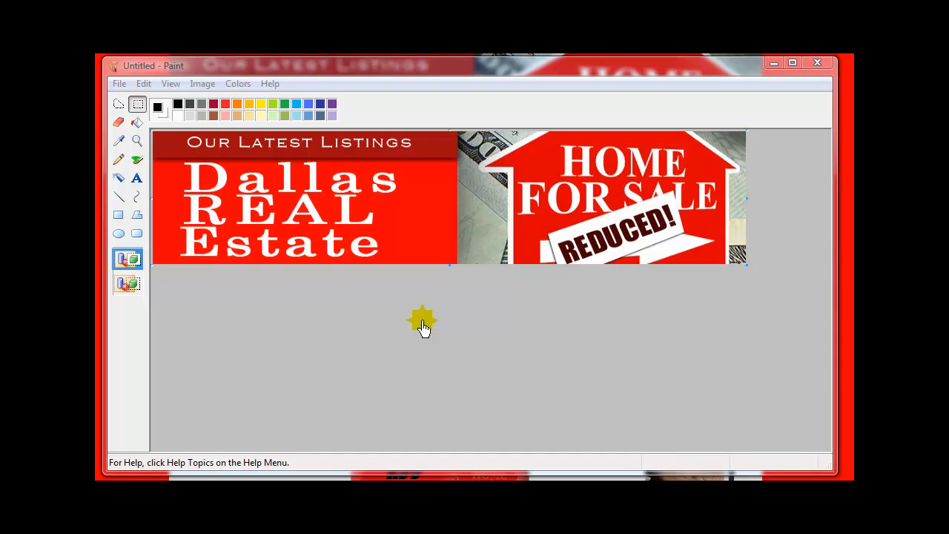
pyautogui.moveTo(701, 70)
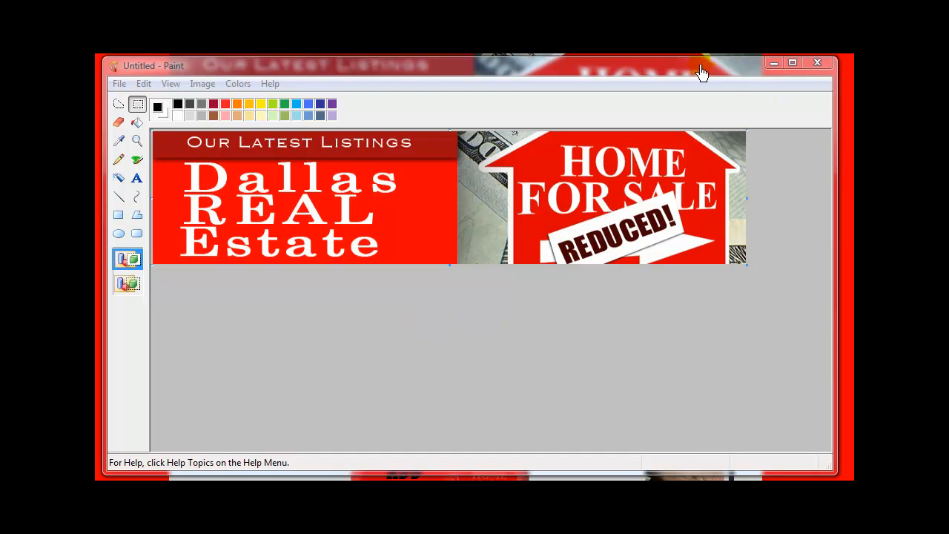
pyautogui.moveTo(695, 74)
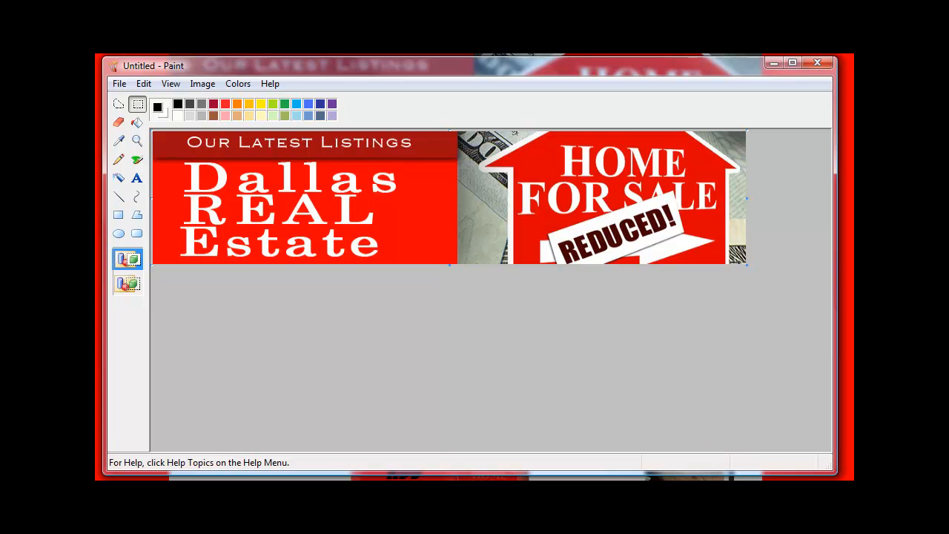
pyautogui.moveTo(202, 83)
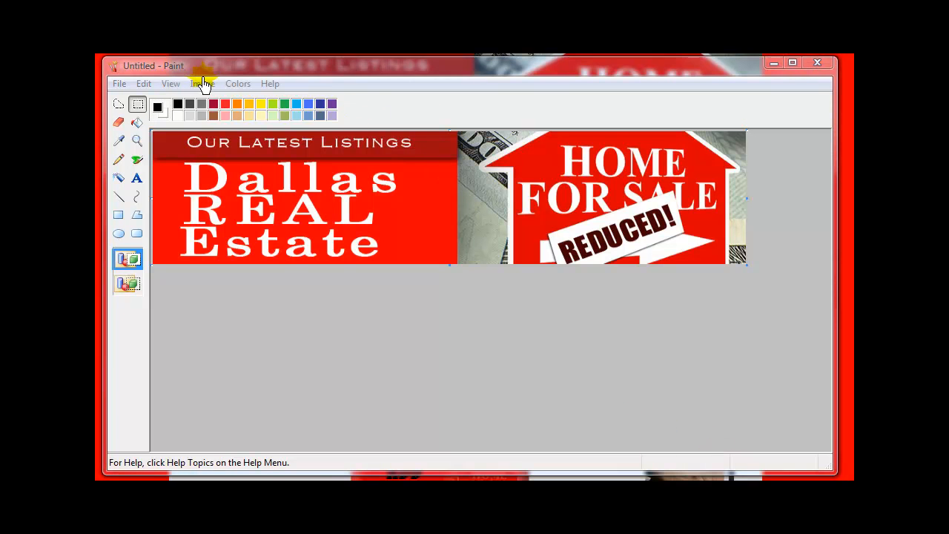
# Resize the header to 25% horizontally and vertically using Resize/Skew.
pyautogui.click(203, 83)
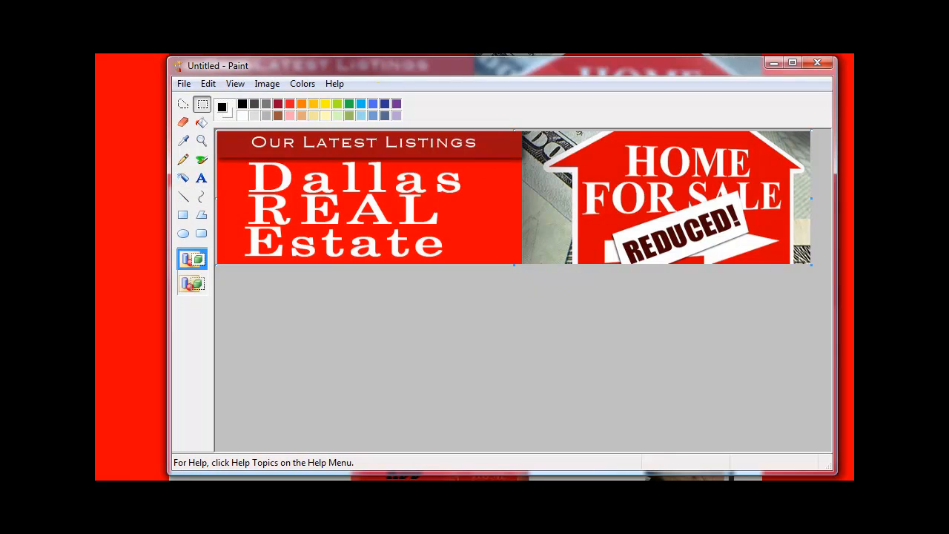
pyautogui.click(266, 83)
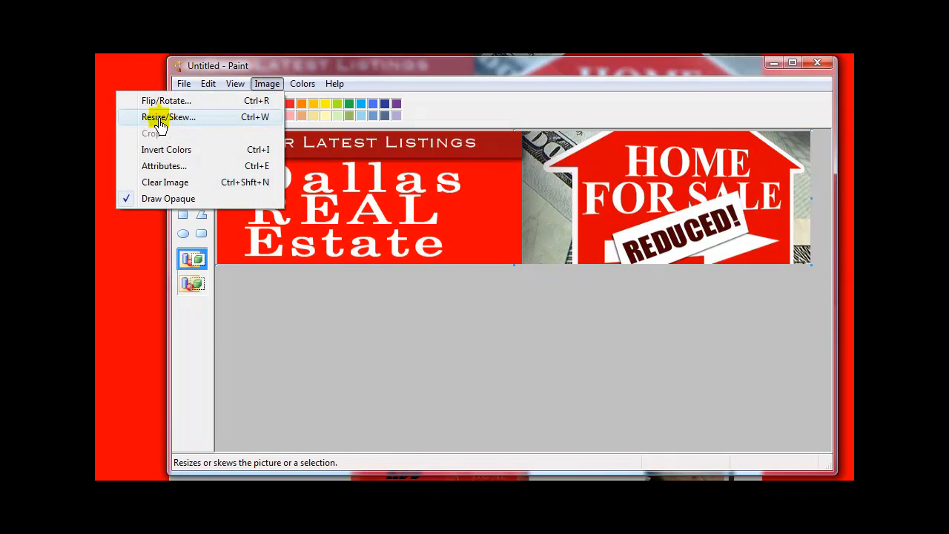
pyautogui.click(167, 116)
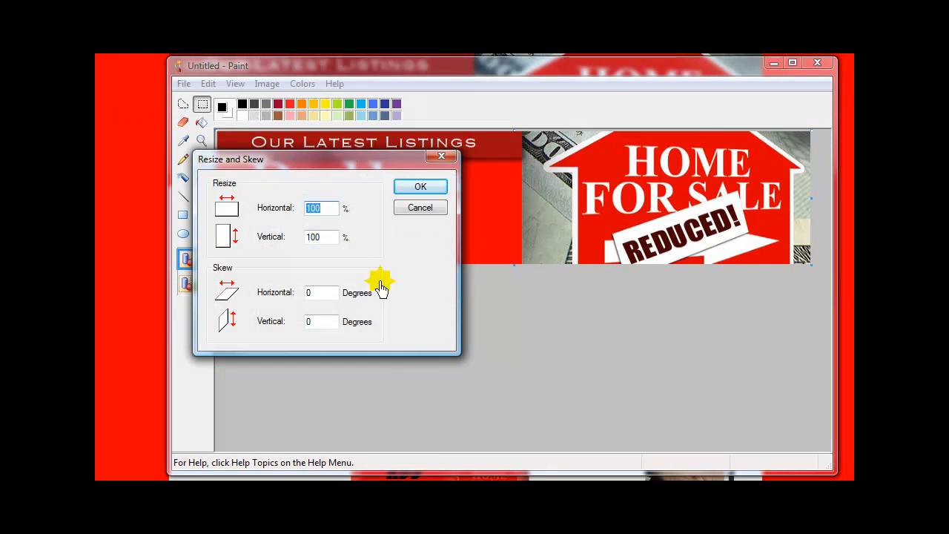
pyautogui.moveTo(265, 191)
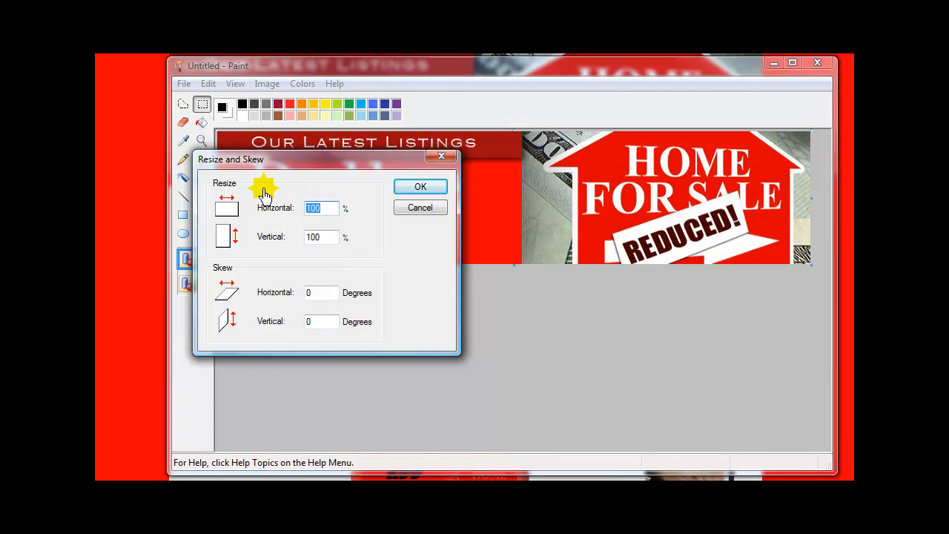
pyautogui.moveTo(350, 215)
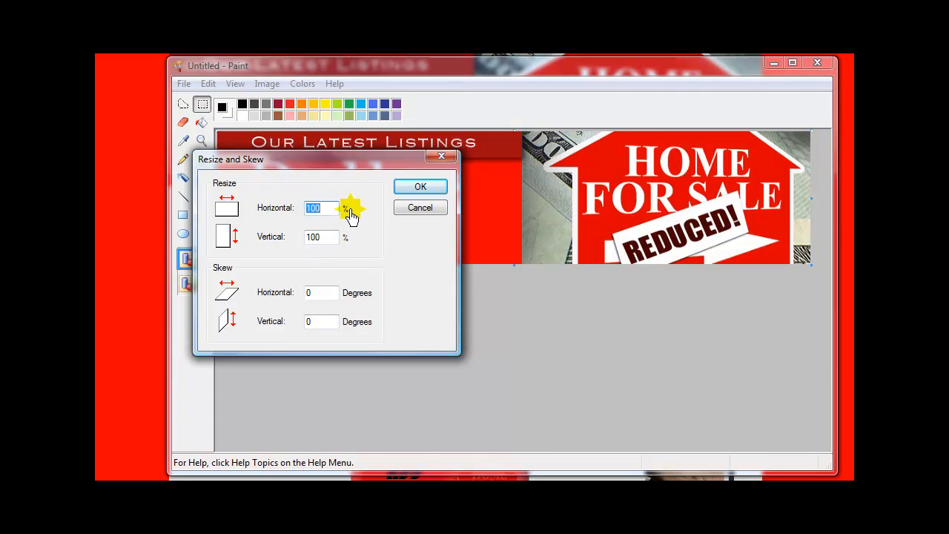
pyautogui.moveTo(364, 215)
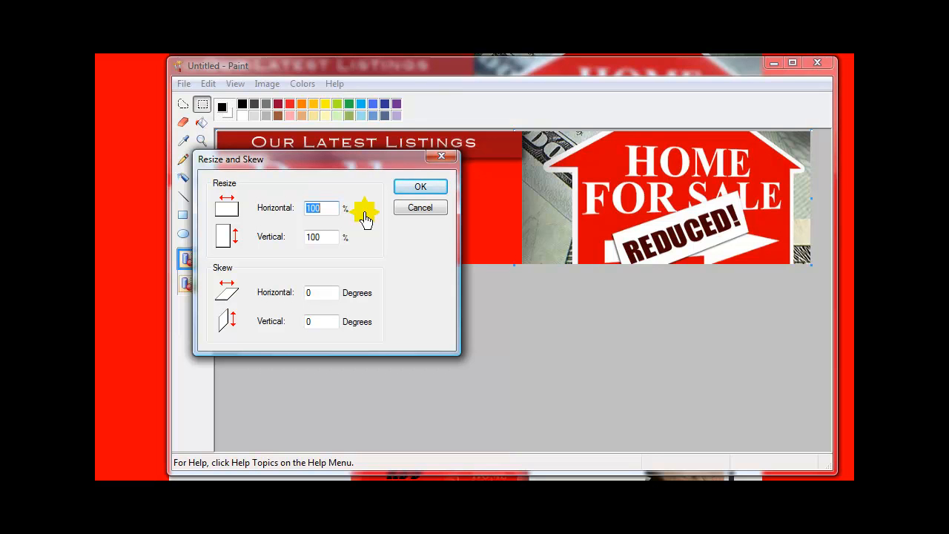
pyautogui.moveTo(360, 189)
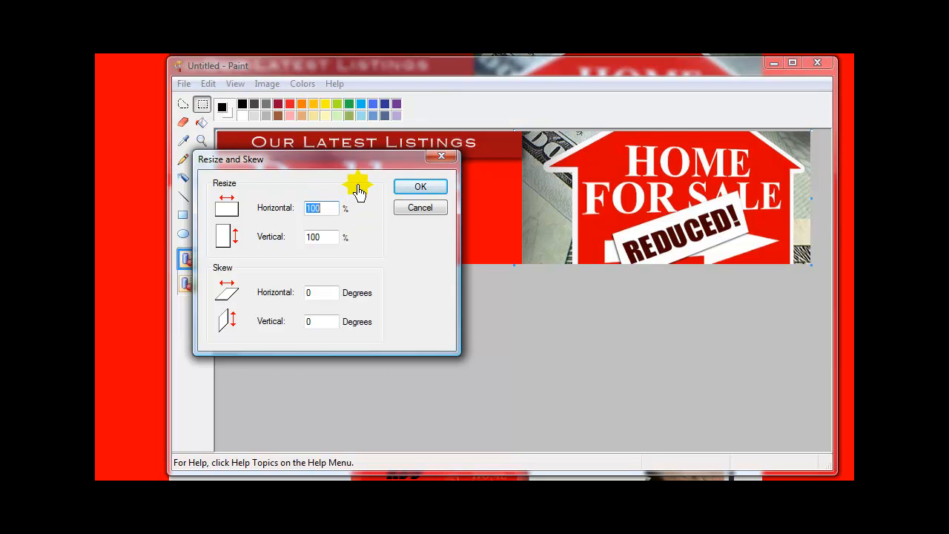
pyautogui.moveTo(327, 216)
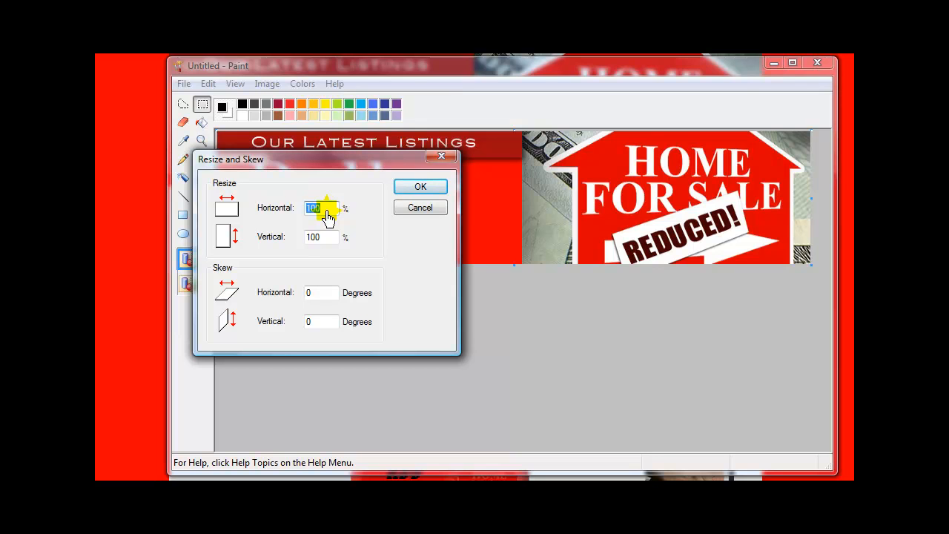
pyautogui.write('25')
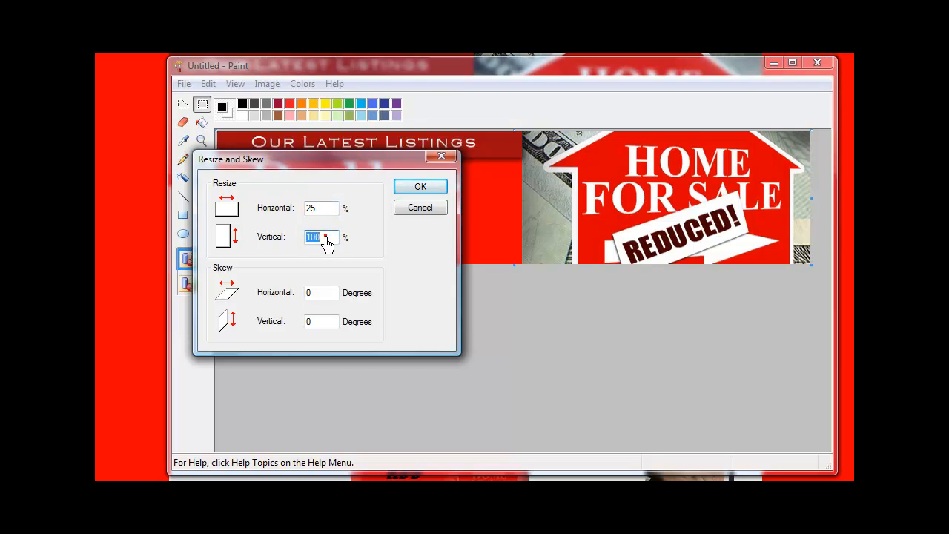
pyautogui.write('25')
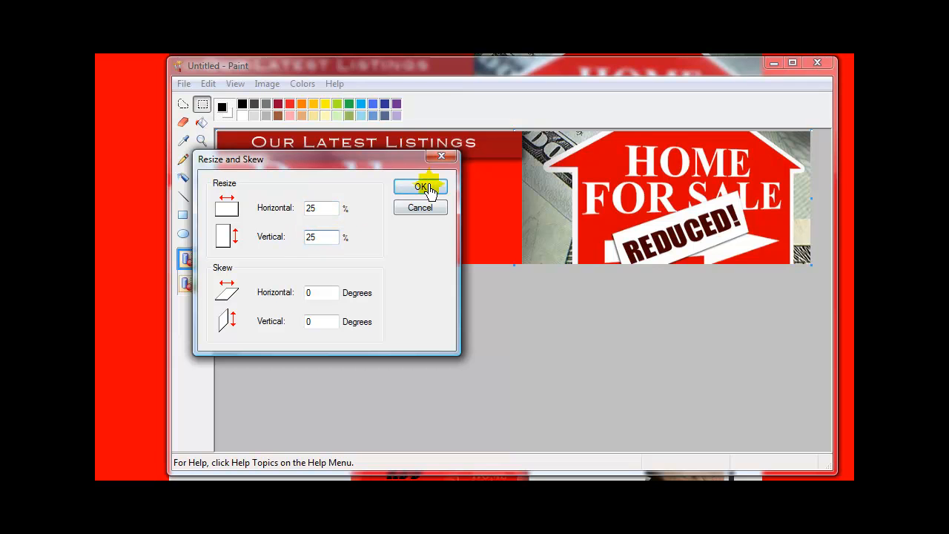
pyautogui.click(422, 186)
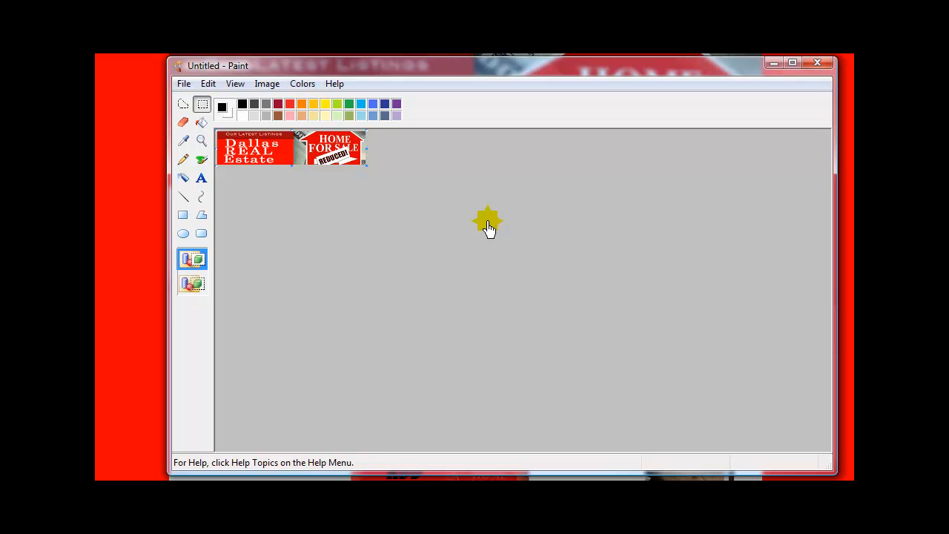
pyautogui.moveTo(207, 83)
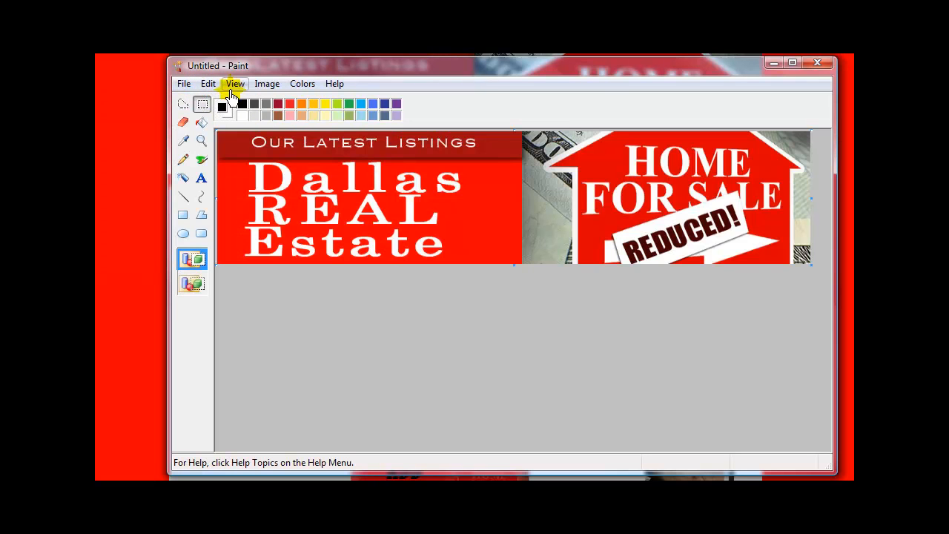
pyautogui.moveTo(267, 83)
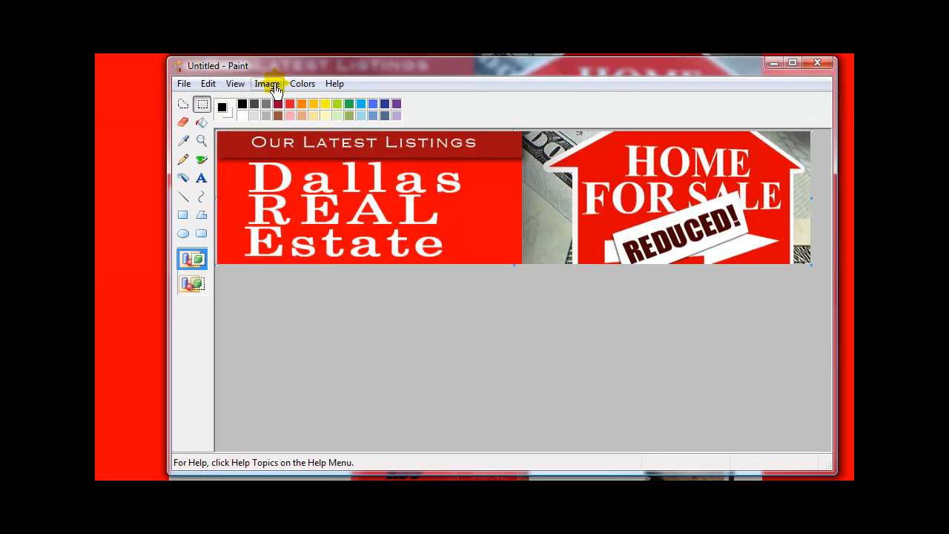
# Replace the 25% shrink by rescaling the header to 35% horizontally and vertically.
pyautogui.click(266, 83)
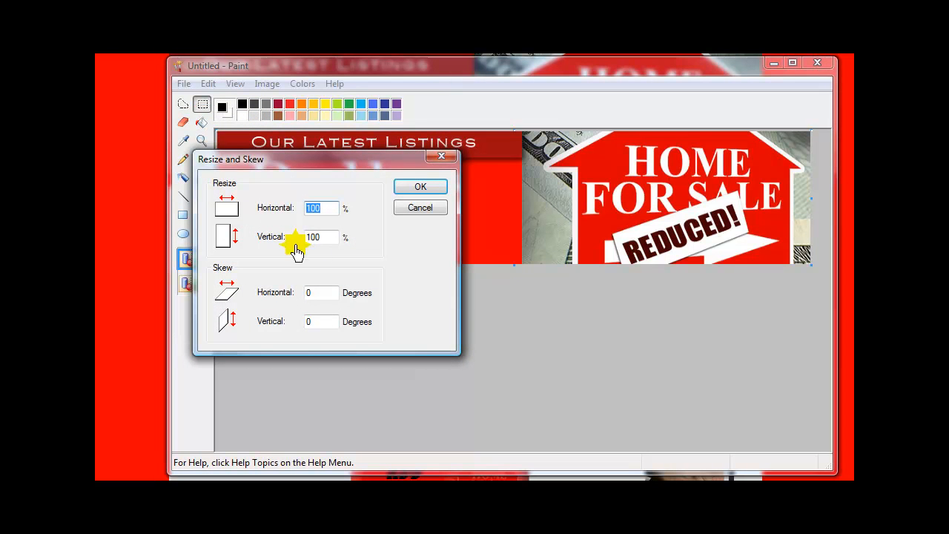
pyautogui.click(321, 207)
pyautogui.write('35')
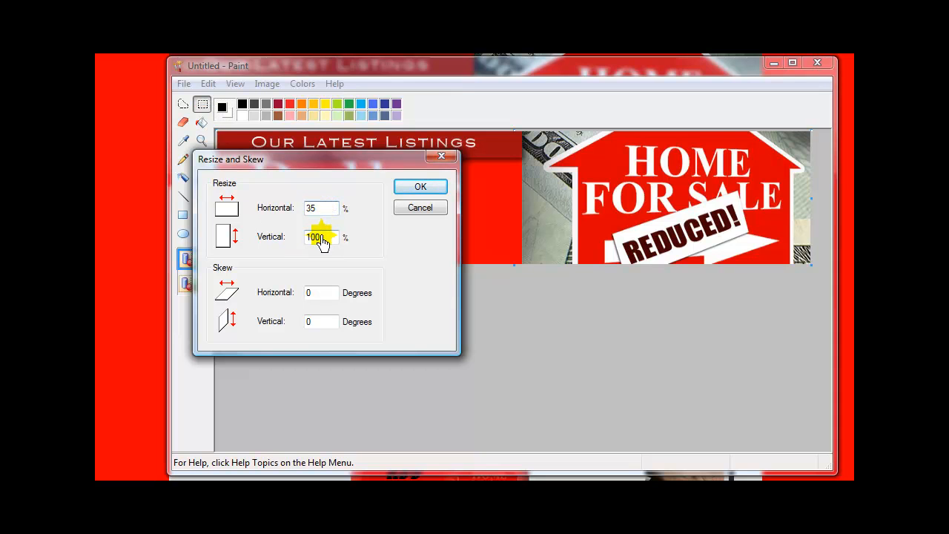
pyautogui.write('3')
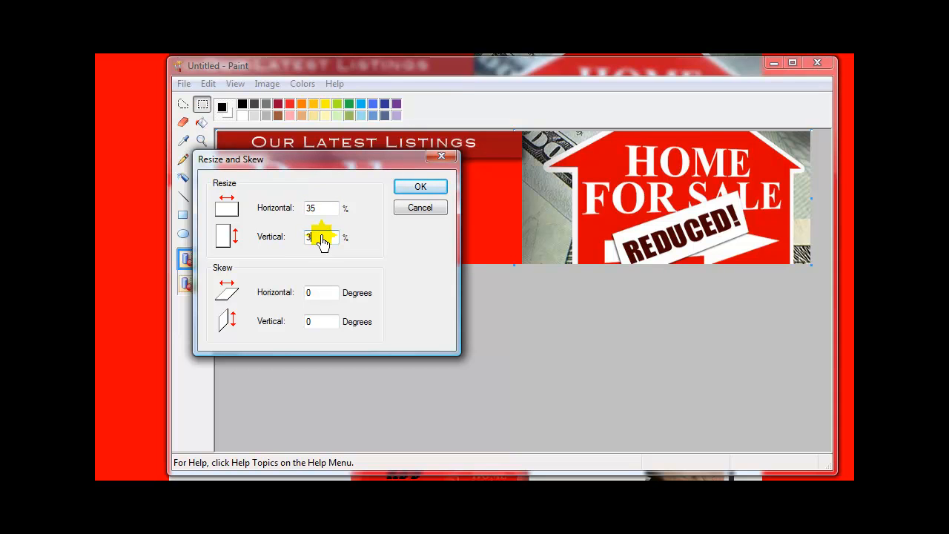
pyautogui.click(420, 186)
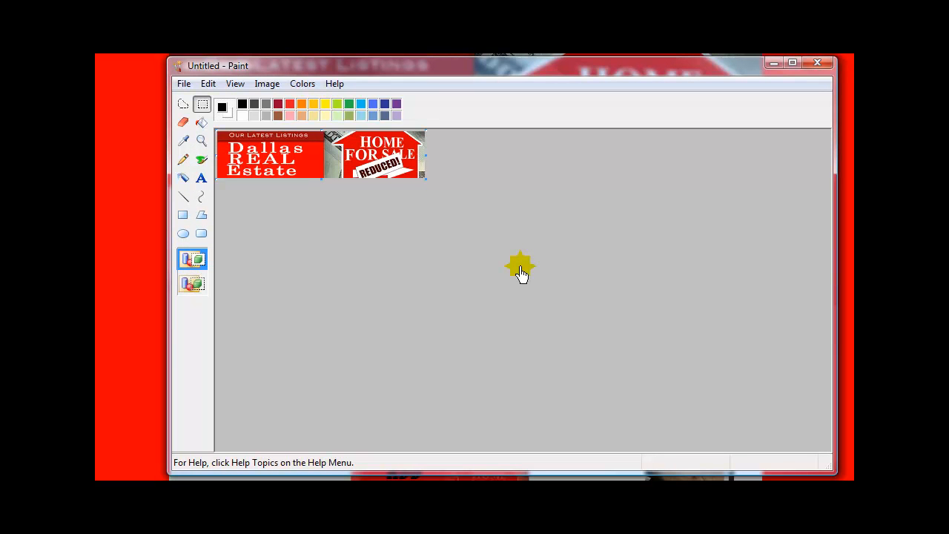
pyautogui.moveTo(267, 161)
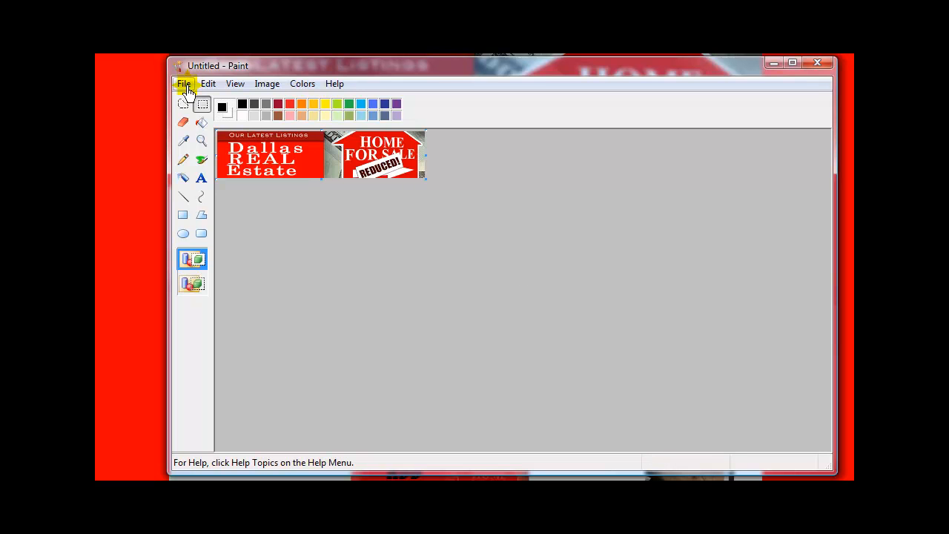
# Save the resized banner as 'logo' in JPEG format in the Pictures folder.
pyautogui.click(184, 83)
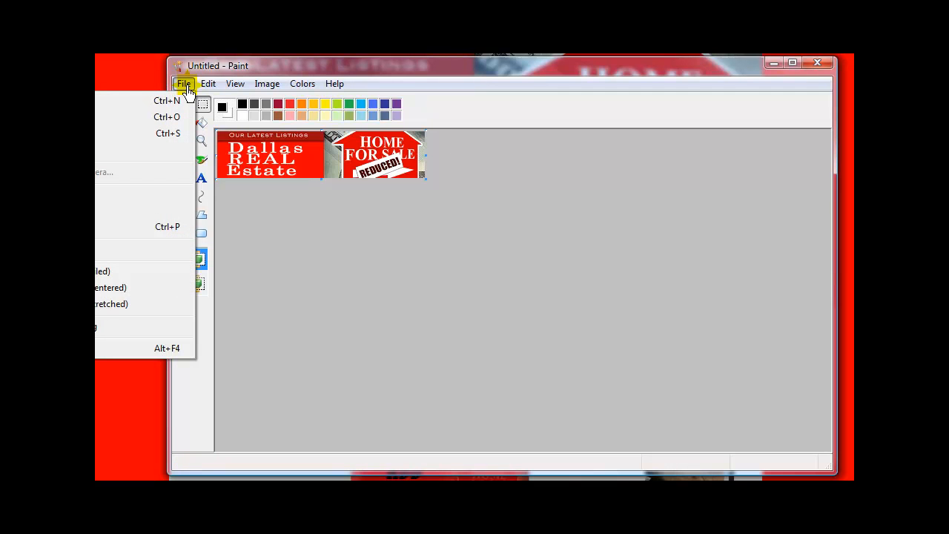
pyautogui.moveTo(183, 117)
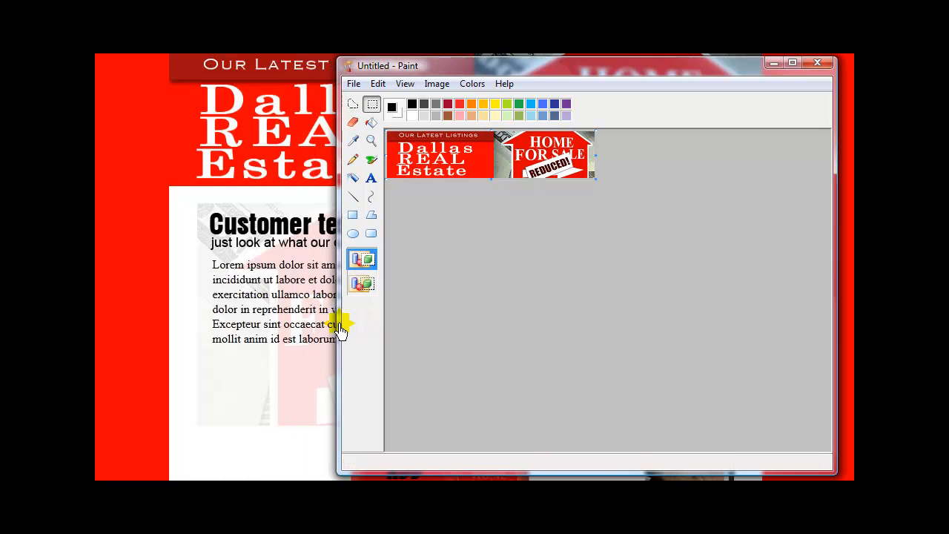
pyautogui.click(354, 83)
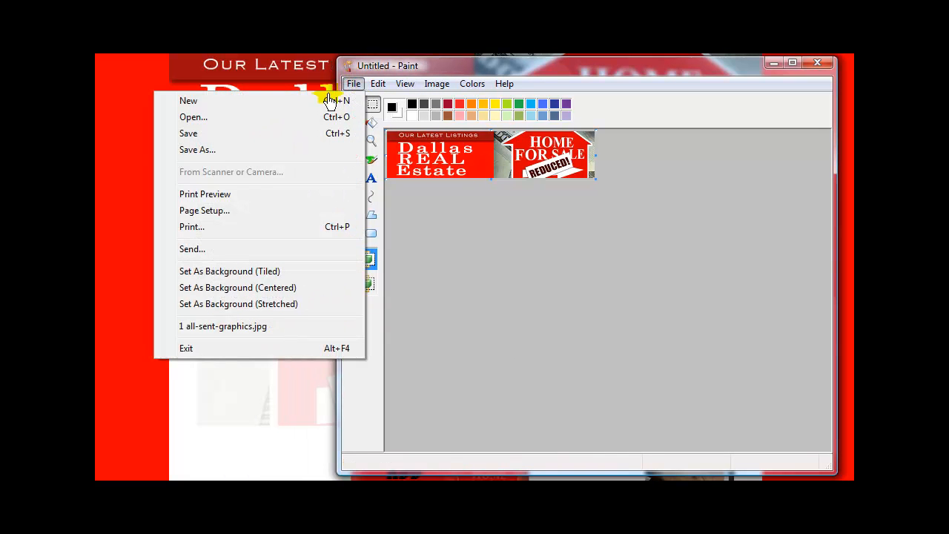
pyautogui.click(197, 149)
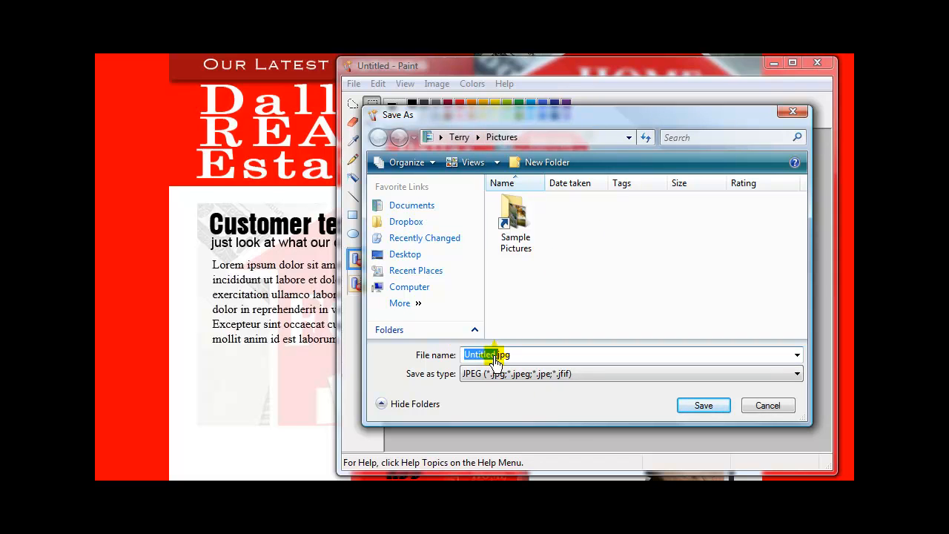
pyautogui.moveTo(433, 360)
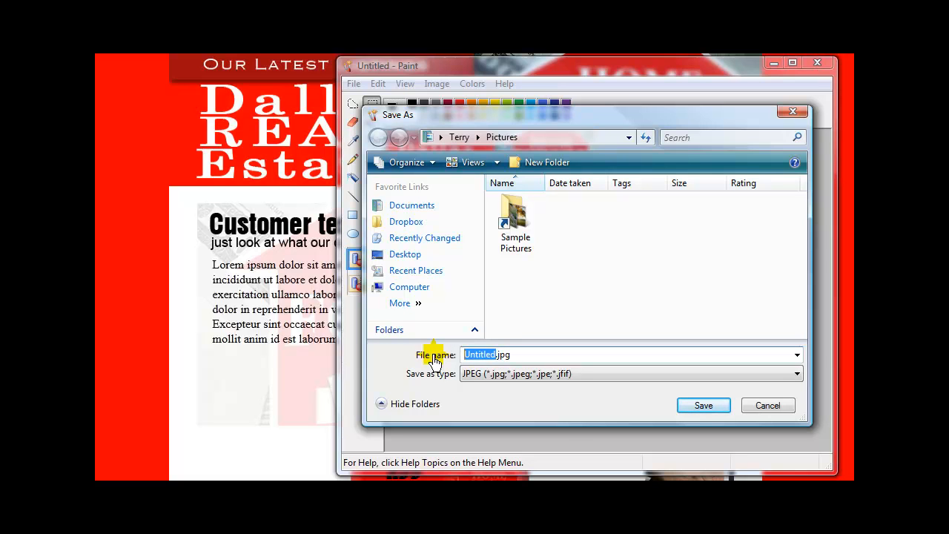
pyautogui.write('logo.jpg')
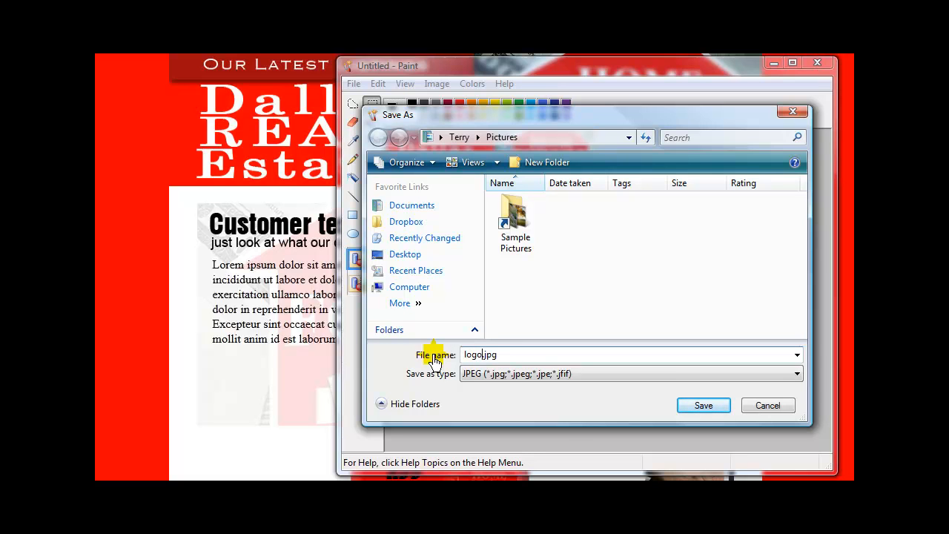
pyautogui.click(703, 405)
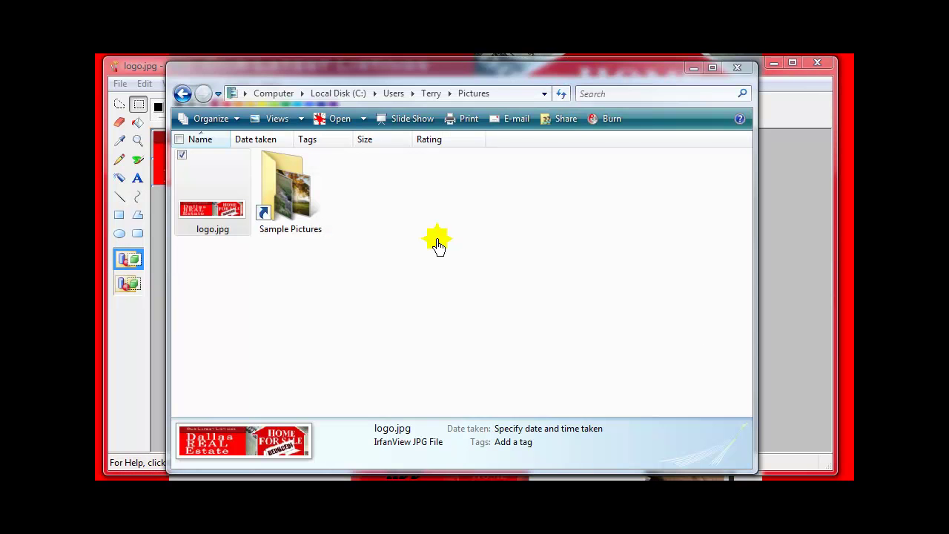
pyautogui.moveTo(550, 85)
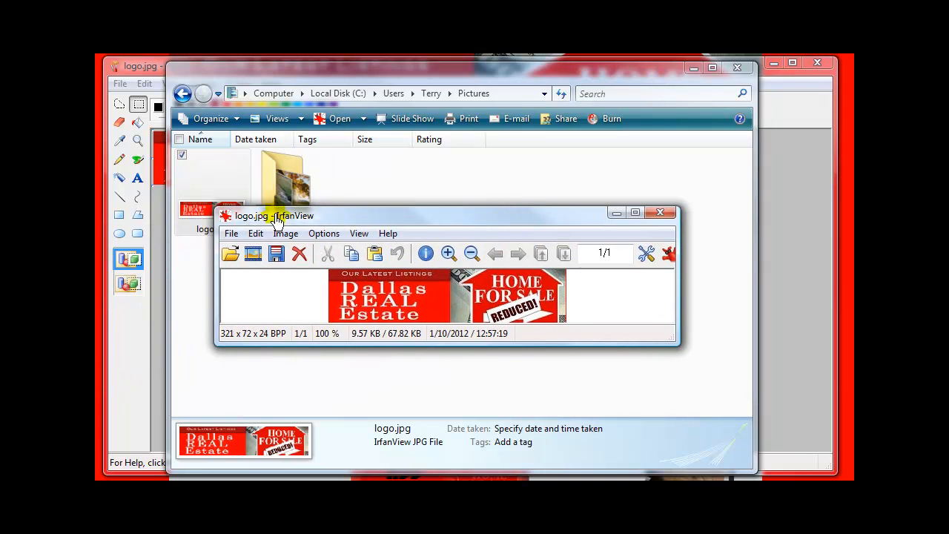
pyautogui.moveTo(322, 221)
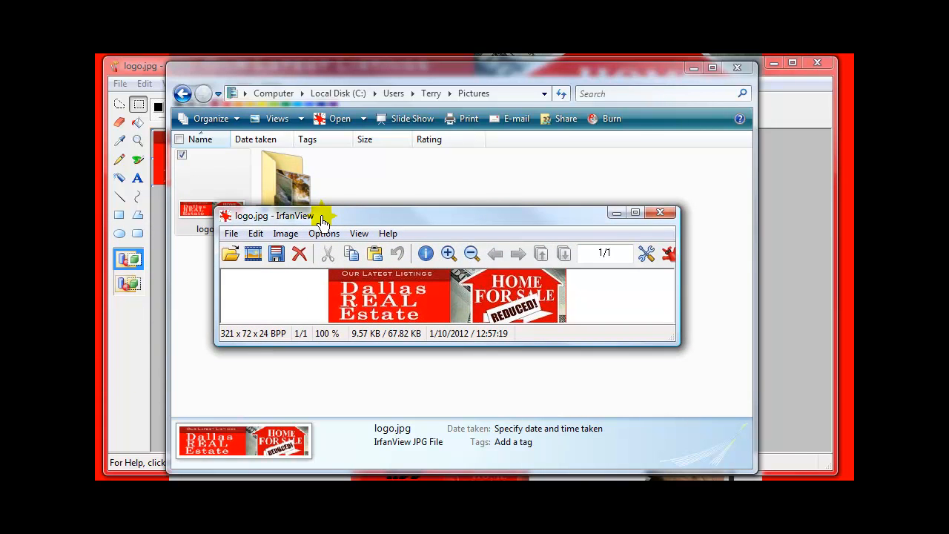
pyautogui.moveTo(378, 223)
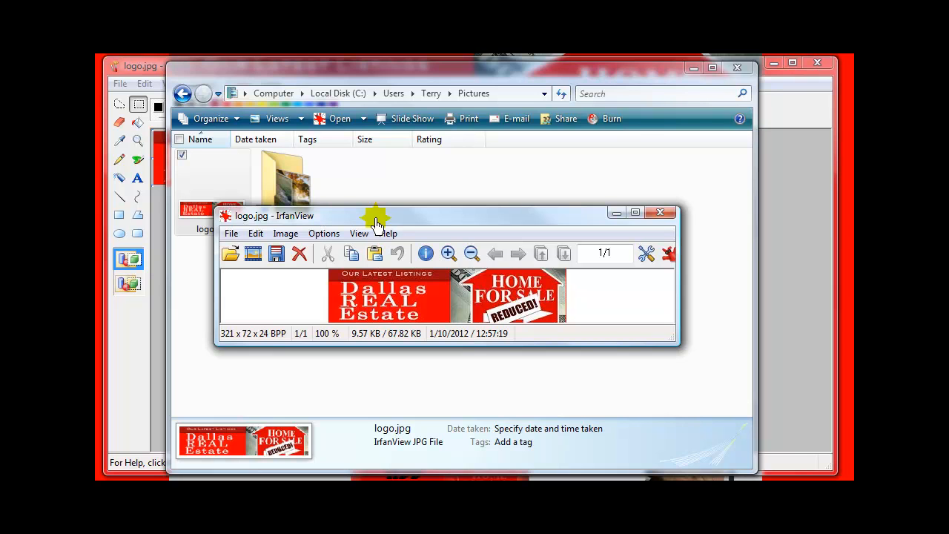
pyautogui.moveTo(502, 237)
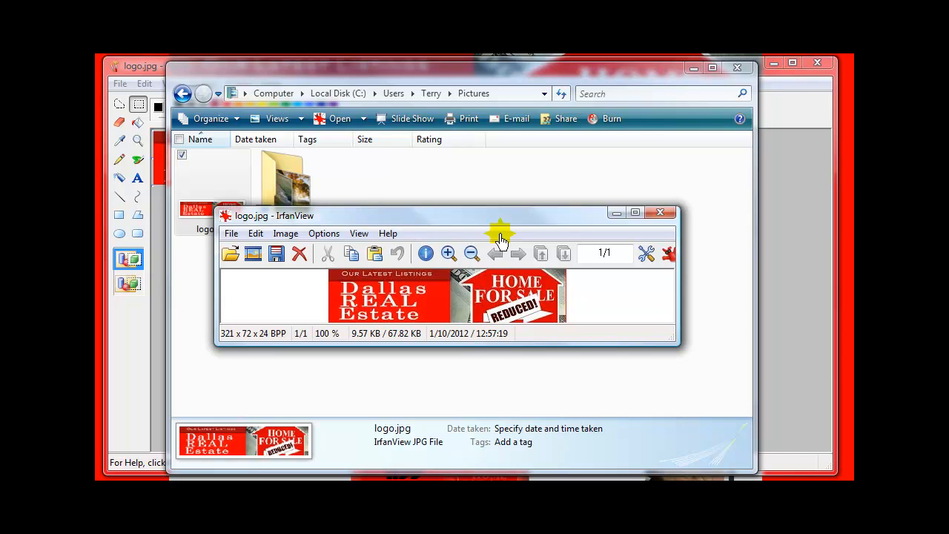
pyautogui.moveTo(504, 323)
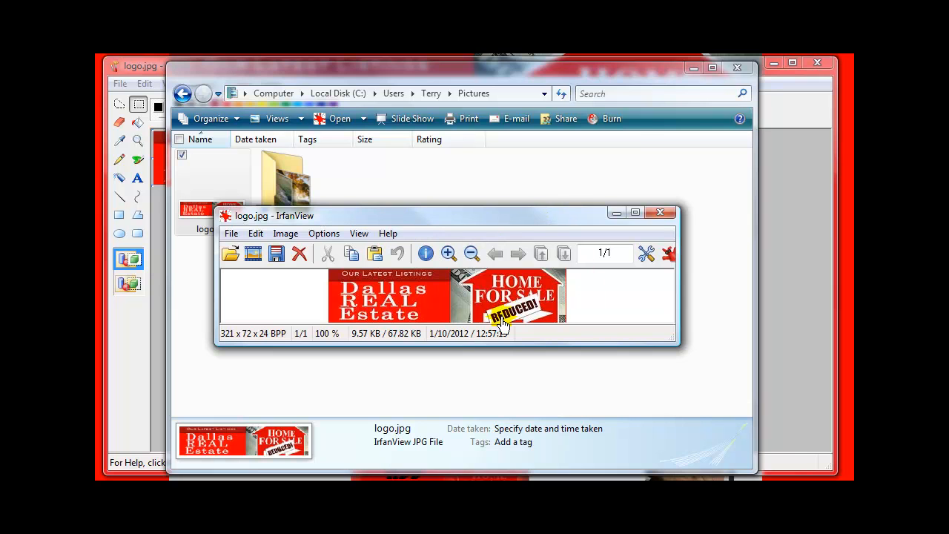
pyautogui.moveTo(548, 300)
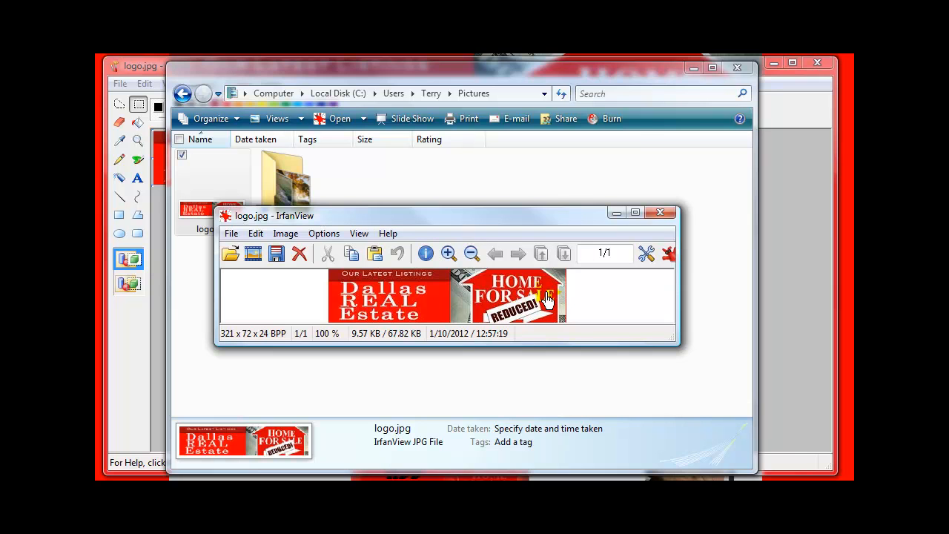
pyautogui.moveTo(234, 345)
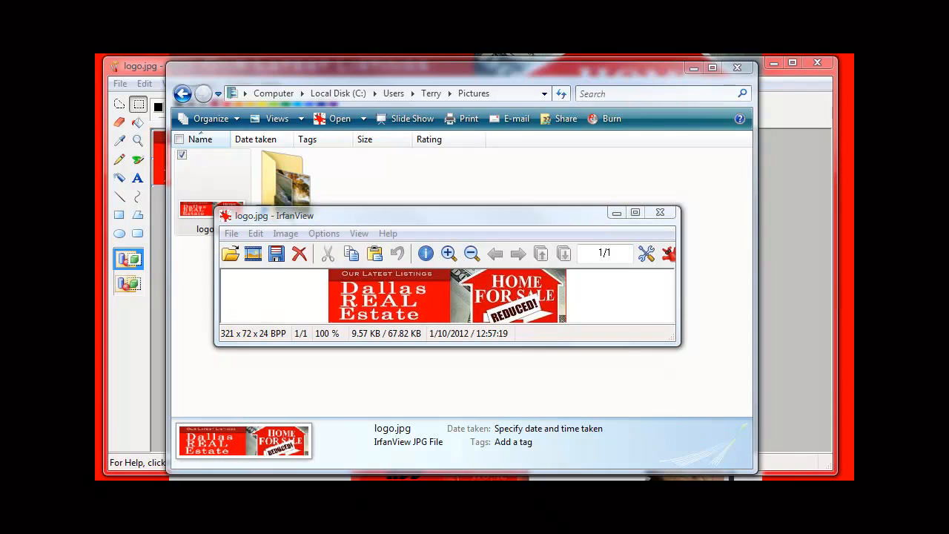
pyautogui.moveTo(504, 219)
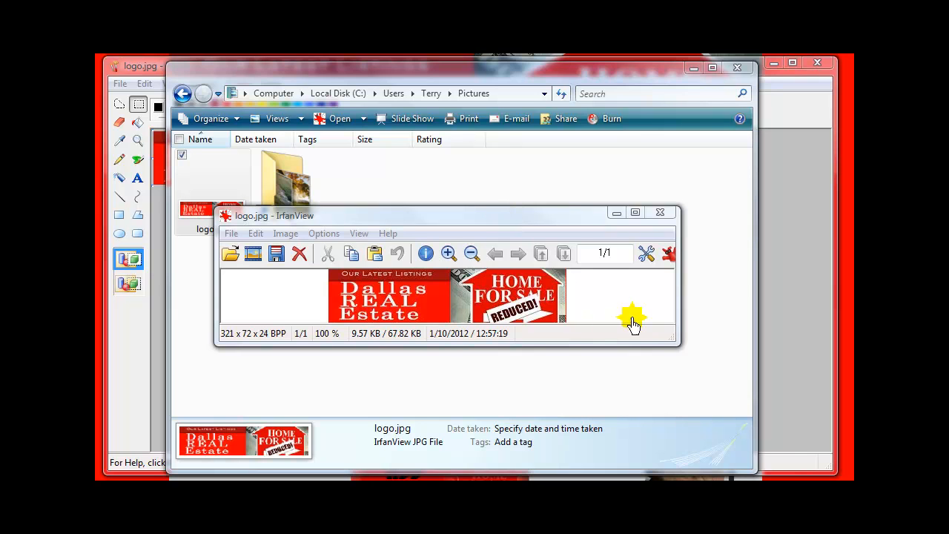
pyautogui.moveTo(264, 280)
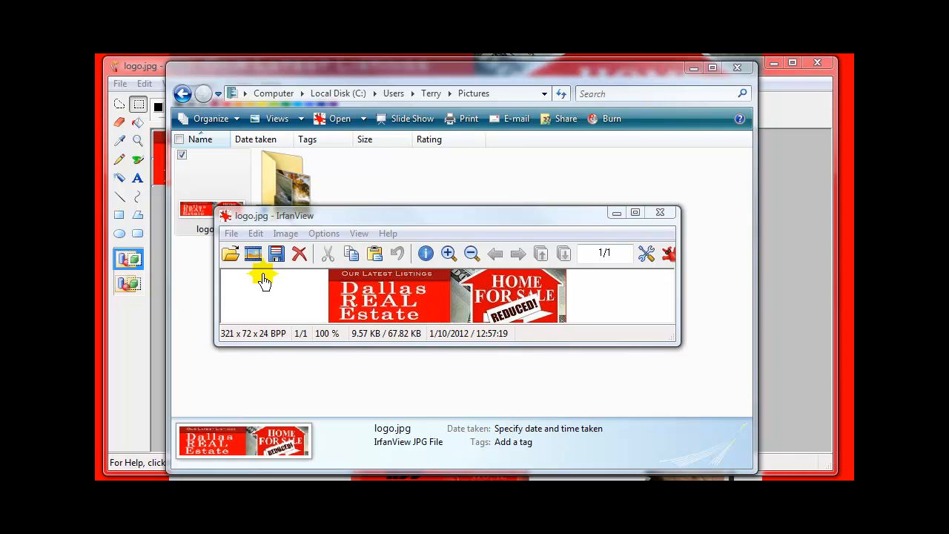
pyautogui.moveTo(472, 310)
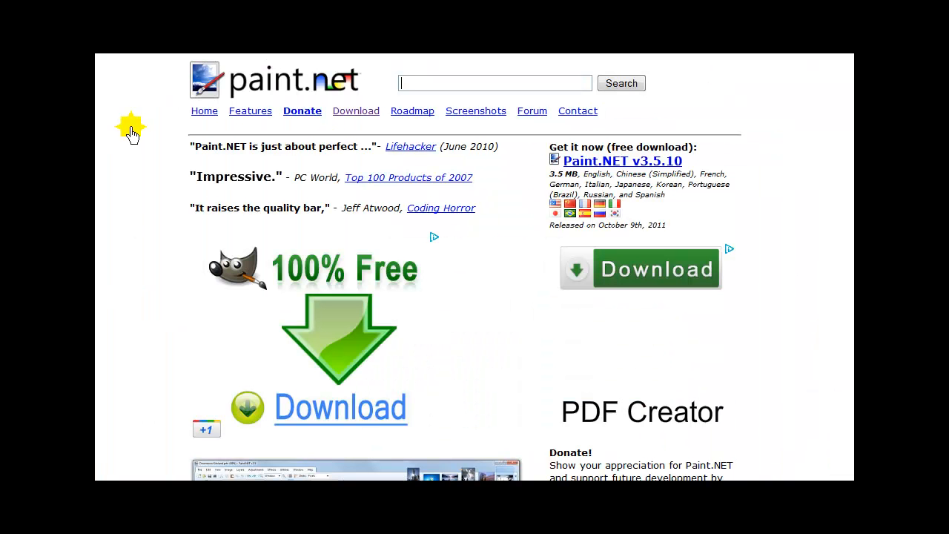
pyautogui.moveTo(118, 100)
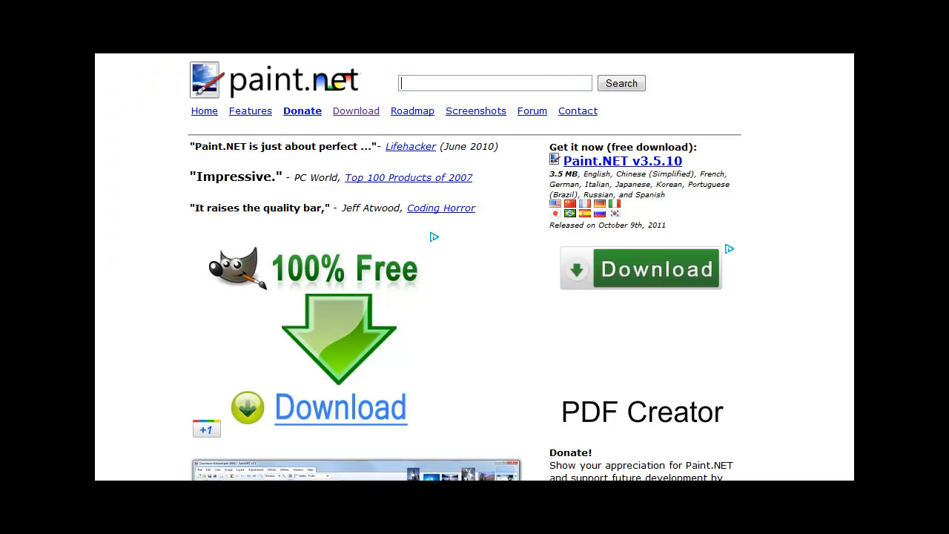
pyautogui.moveTo(332, 101)
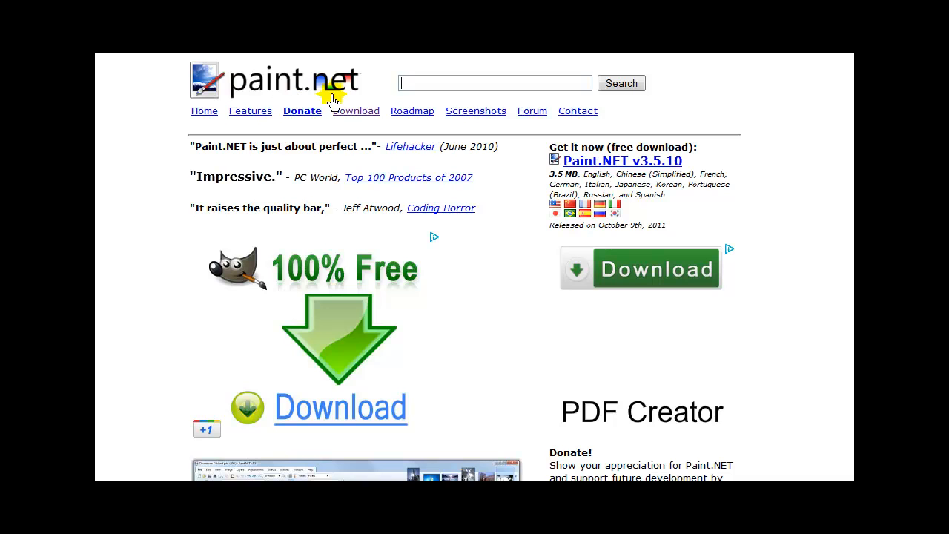
pyautogui.moveTo(201, 100)
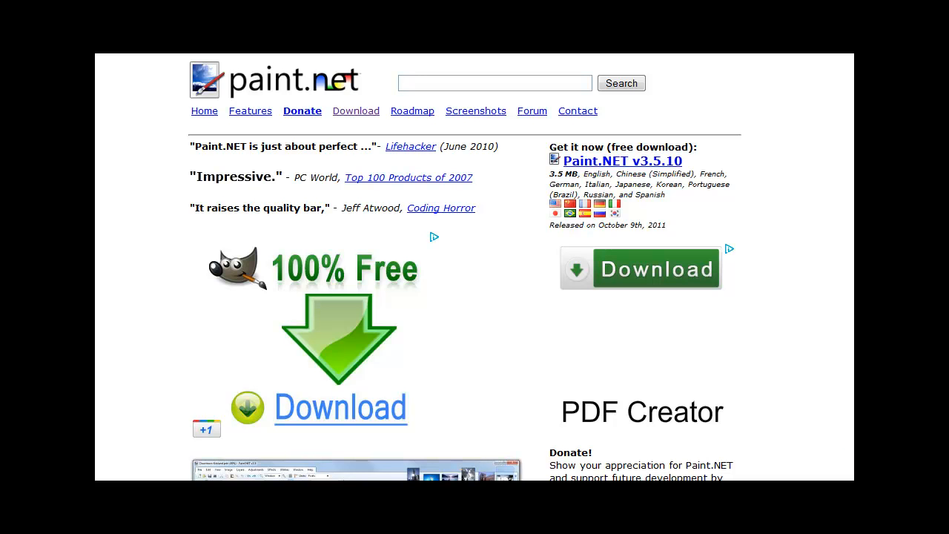
pyautogui.scroll(-3)
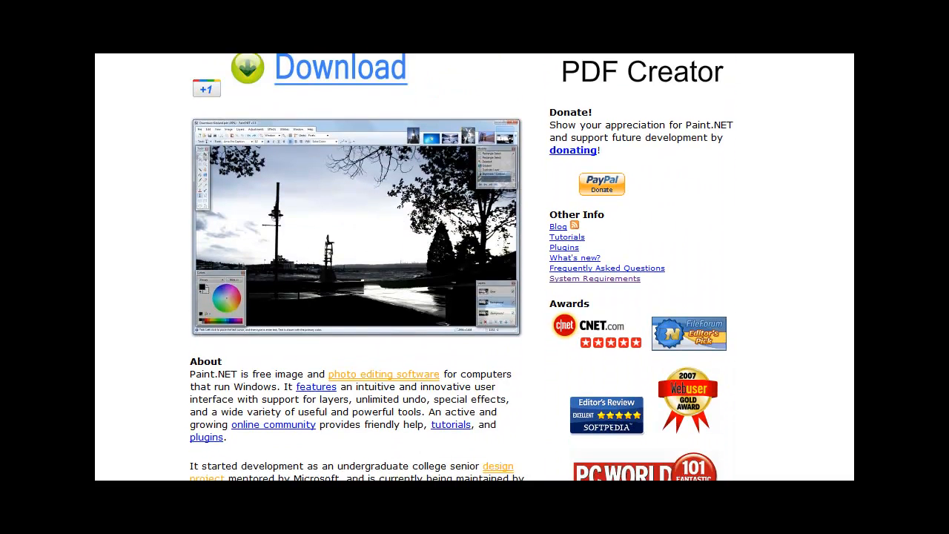
pyautogui.scroll(3)
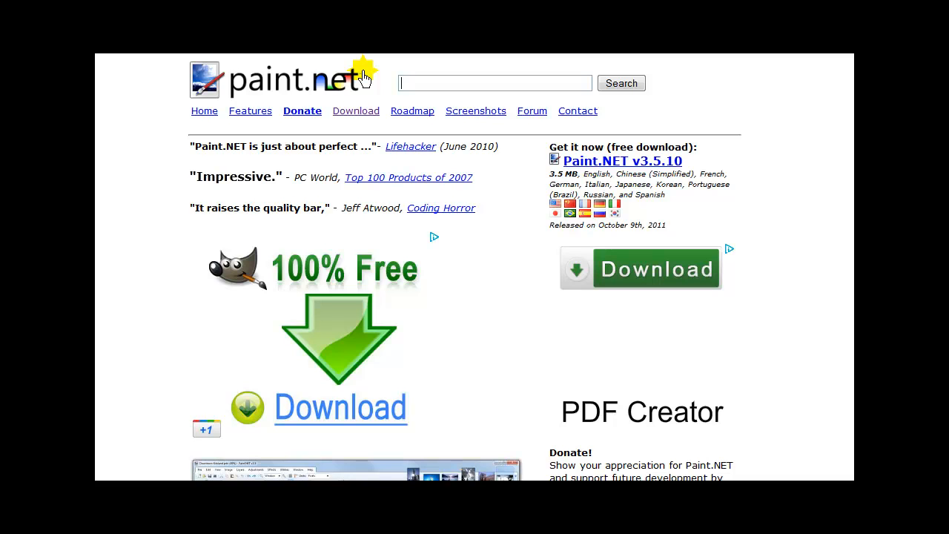
pyautogui.moveTo(821, 327)
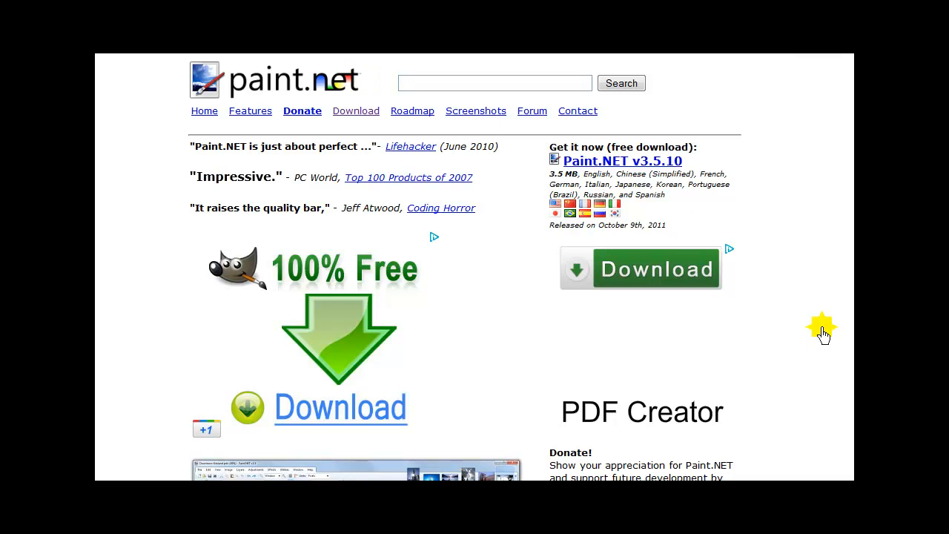